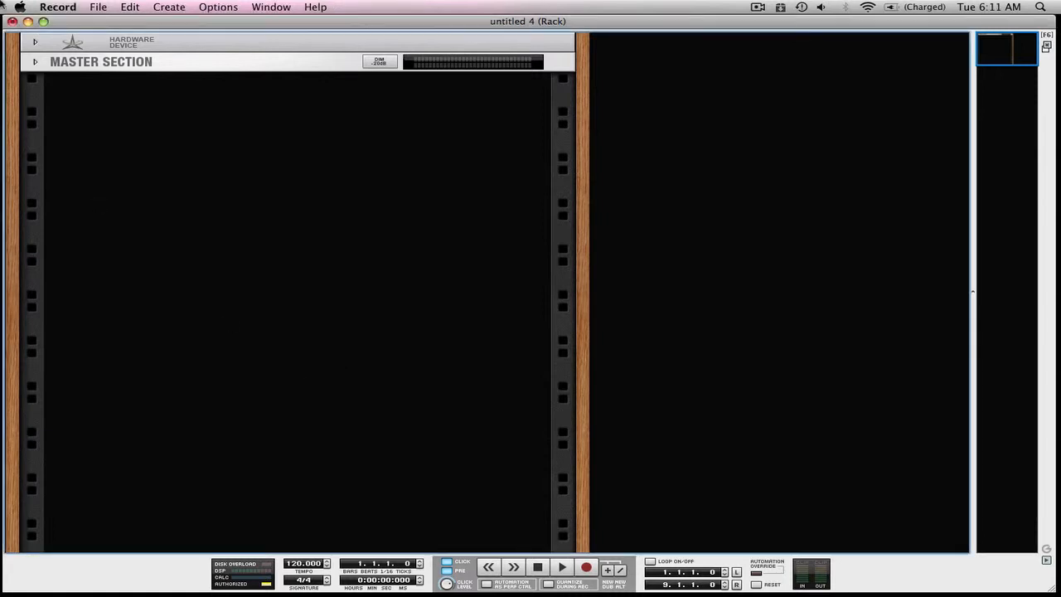
Browse the File menu's New from Template list of built-in song templates
click(98, 6)
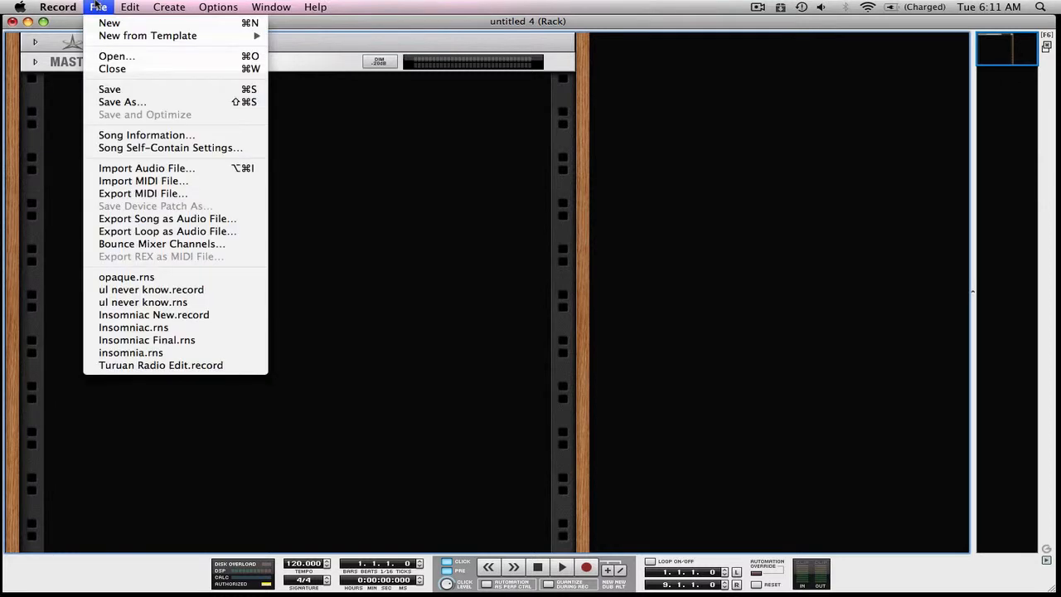
mouse_move(109, 23)
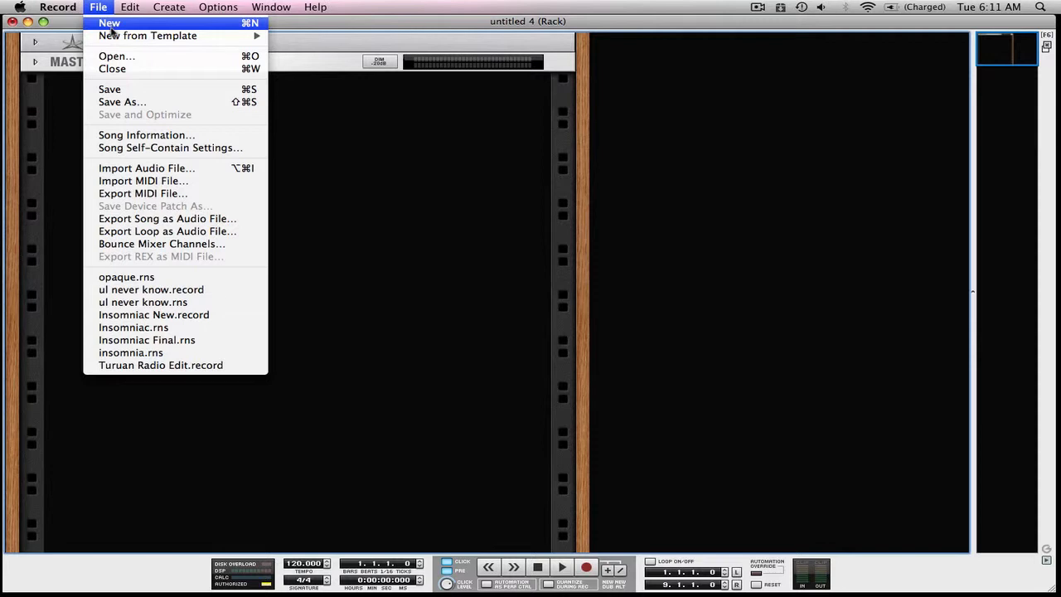
mouse_move(148, 35)
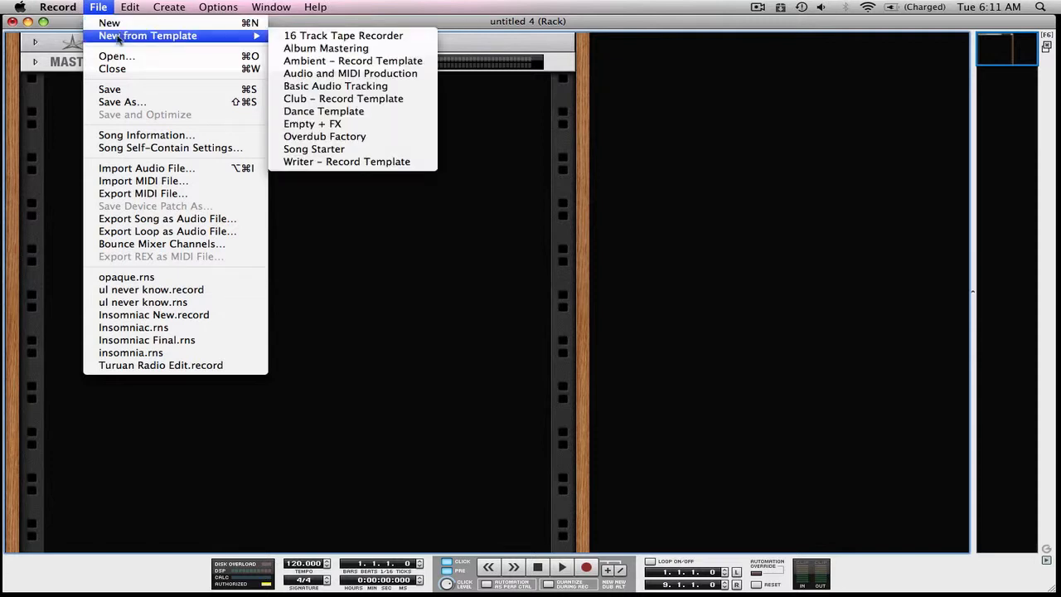
mouse_move(213, 32)
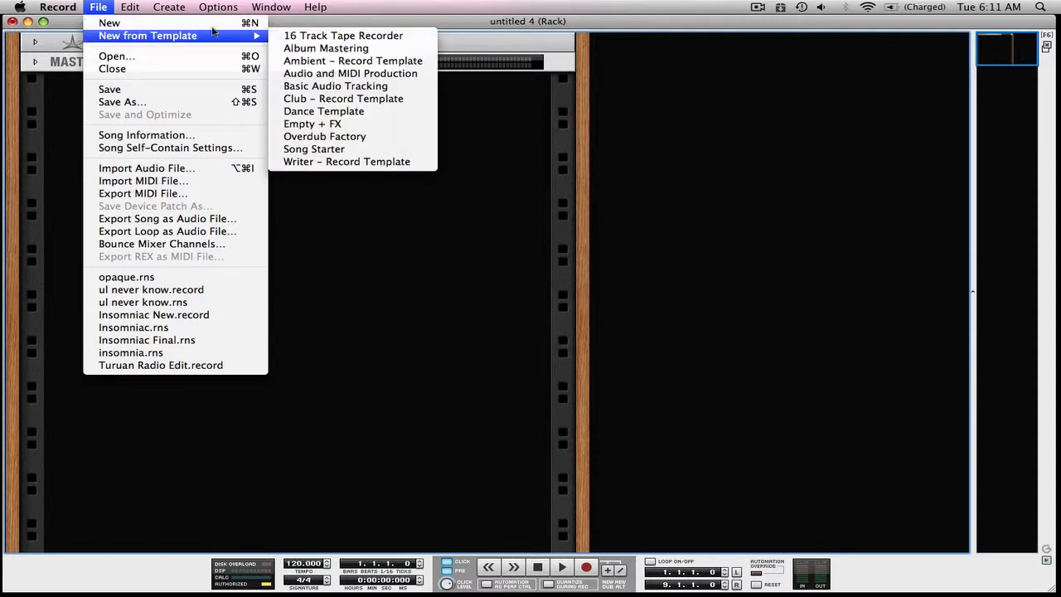
mouse_move(325, 48)
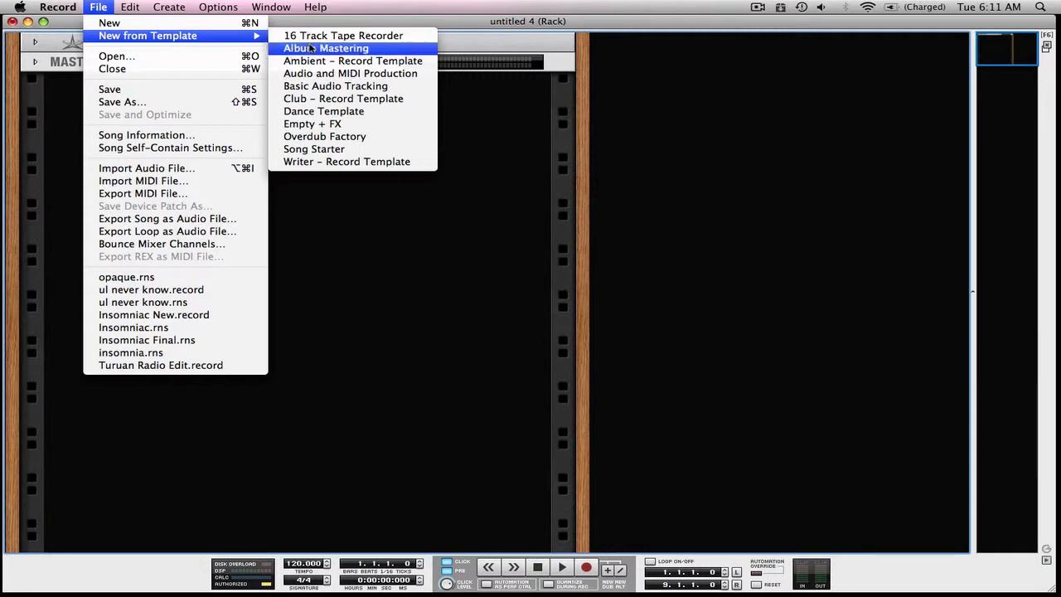
mouse_move(350, 73)
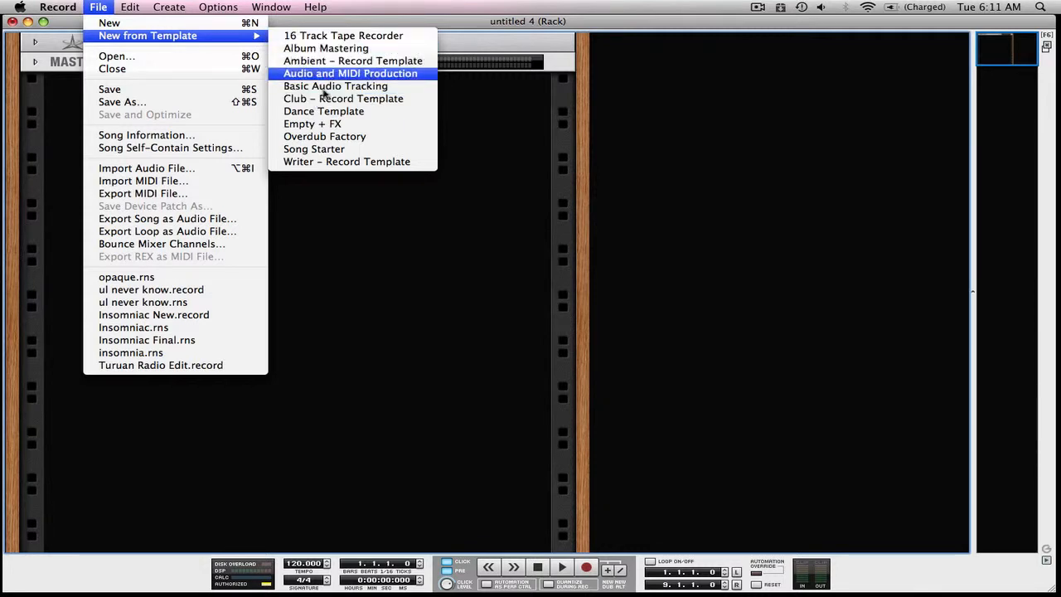
mouse_move(342, 99)
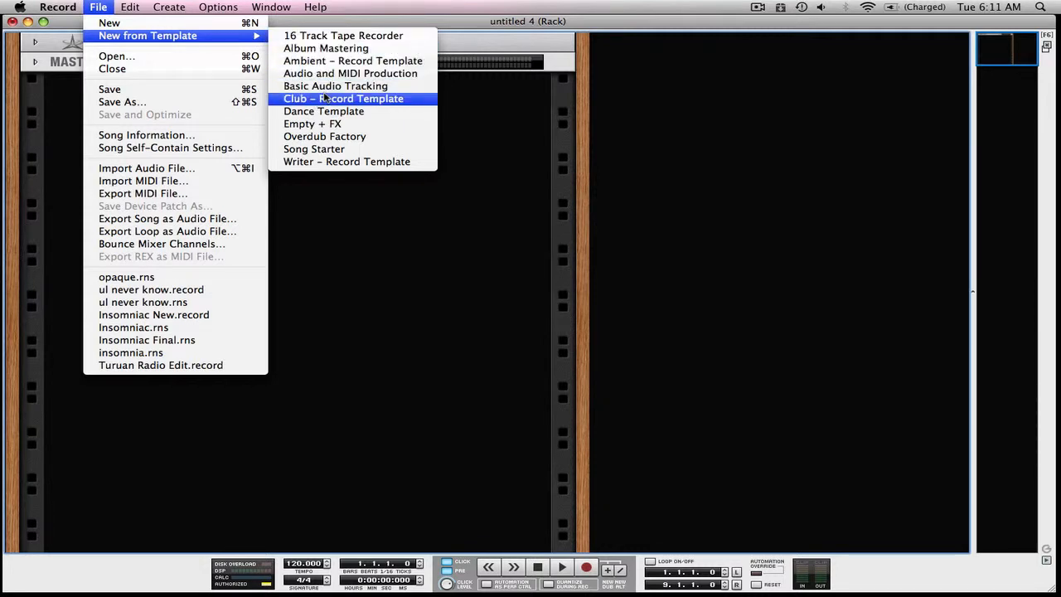
mouse_move(324, 112)
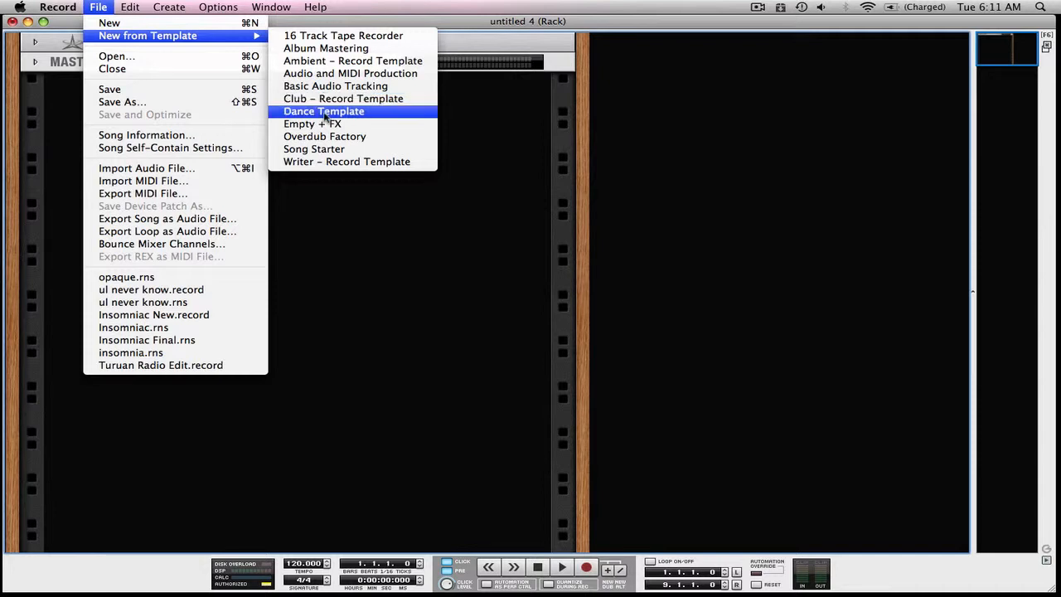
mouse_move(315, 150)
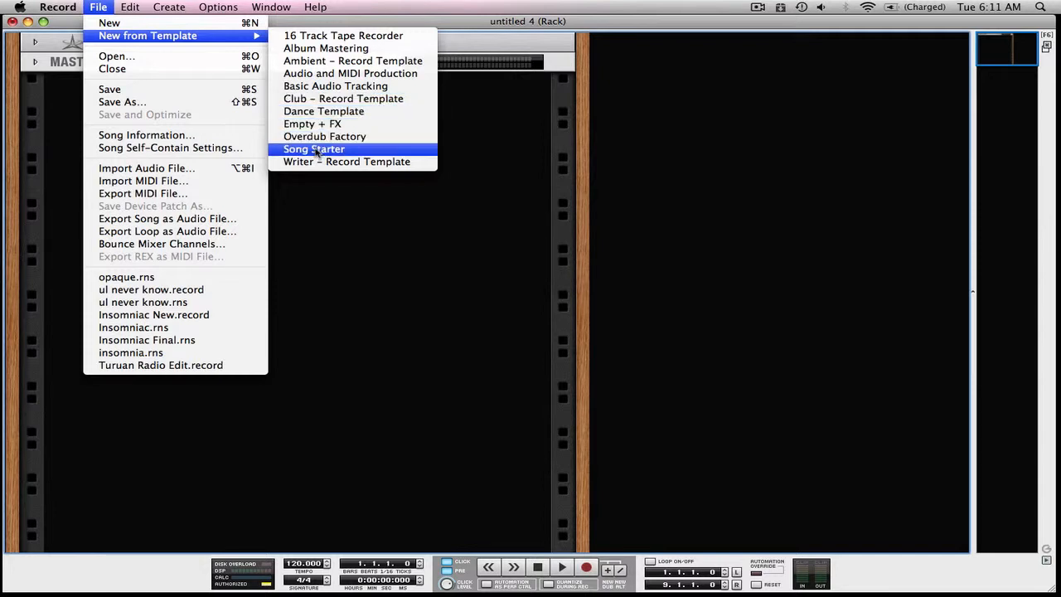
mouse_move(347, 162)
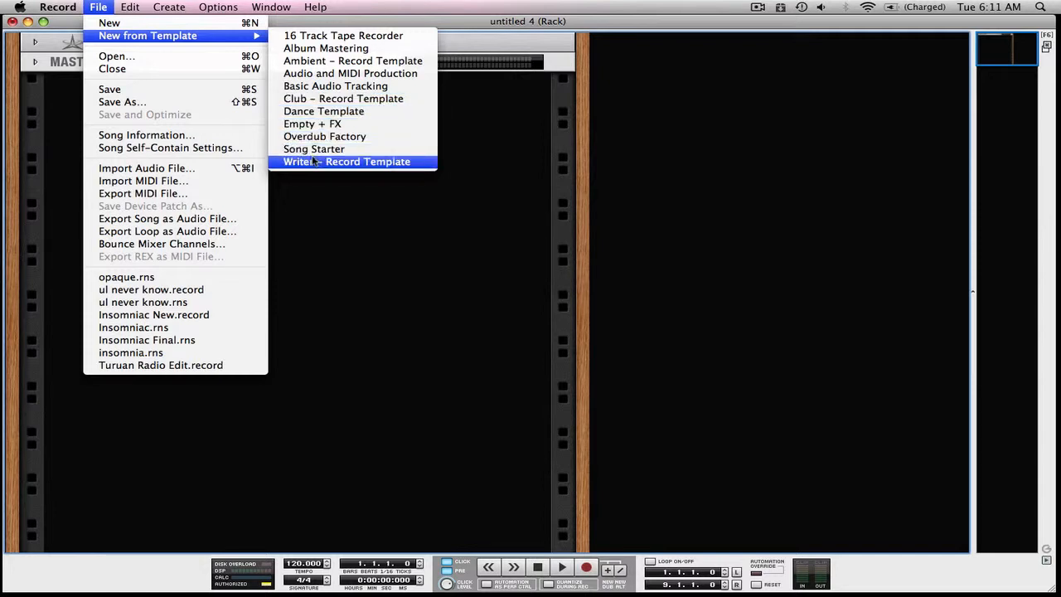
mouse_move(335, 87)
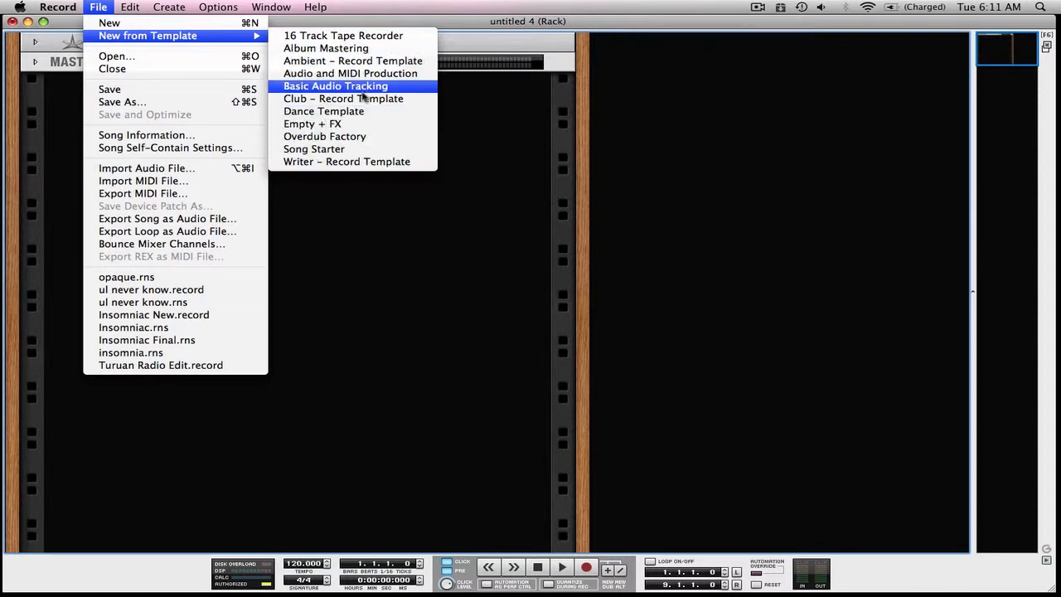
mouse_move(324, 111)
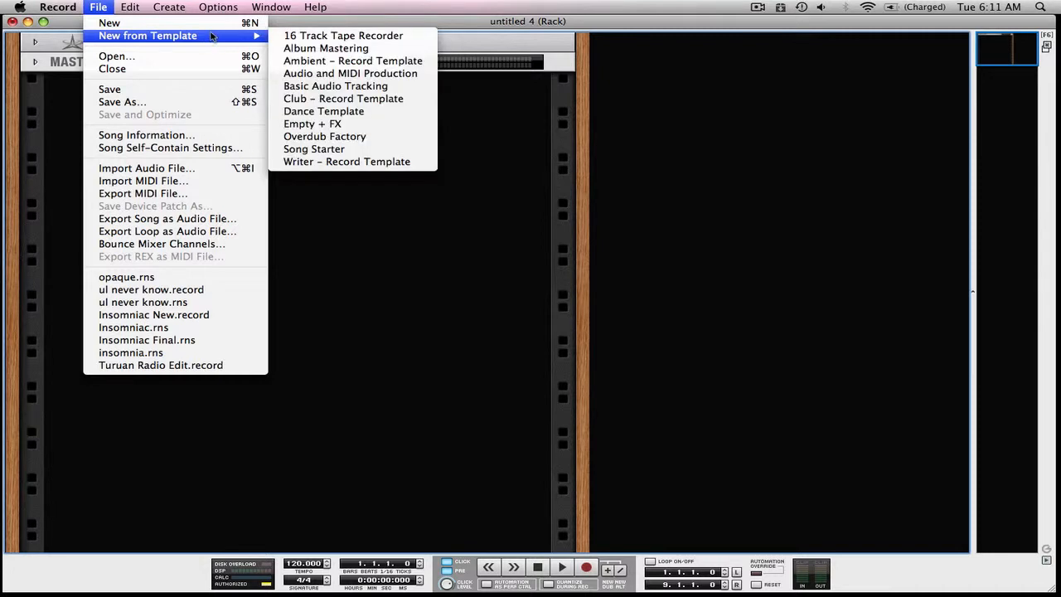
mouse_move(109, 23)
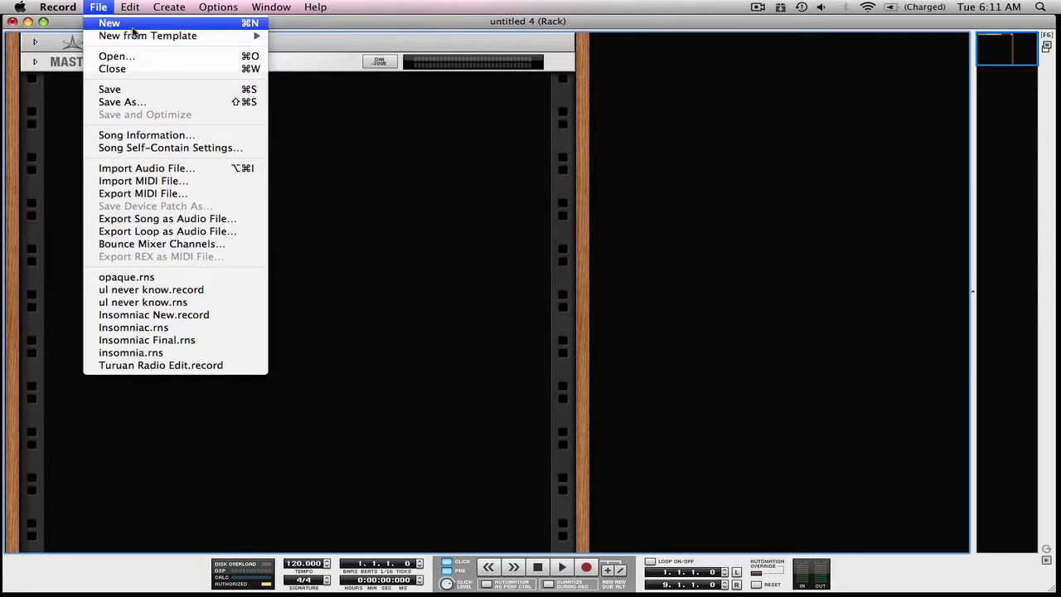
mouse_move(147, 37)
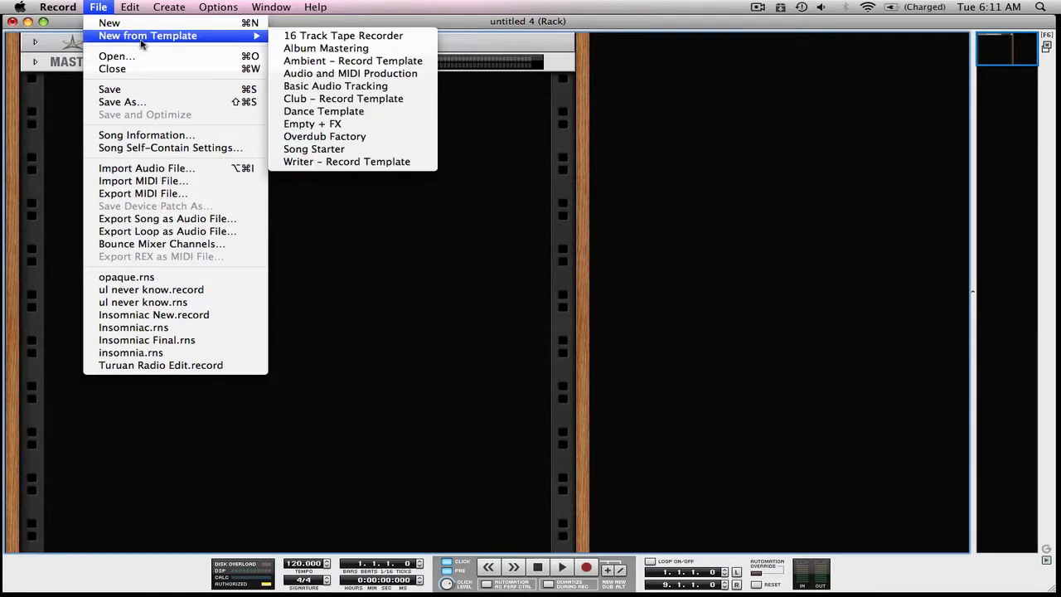
mouse_move(325, 136)
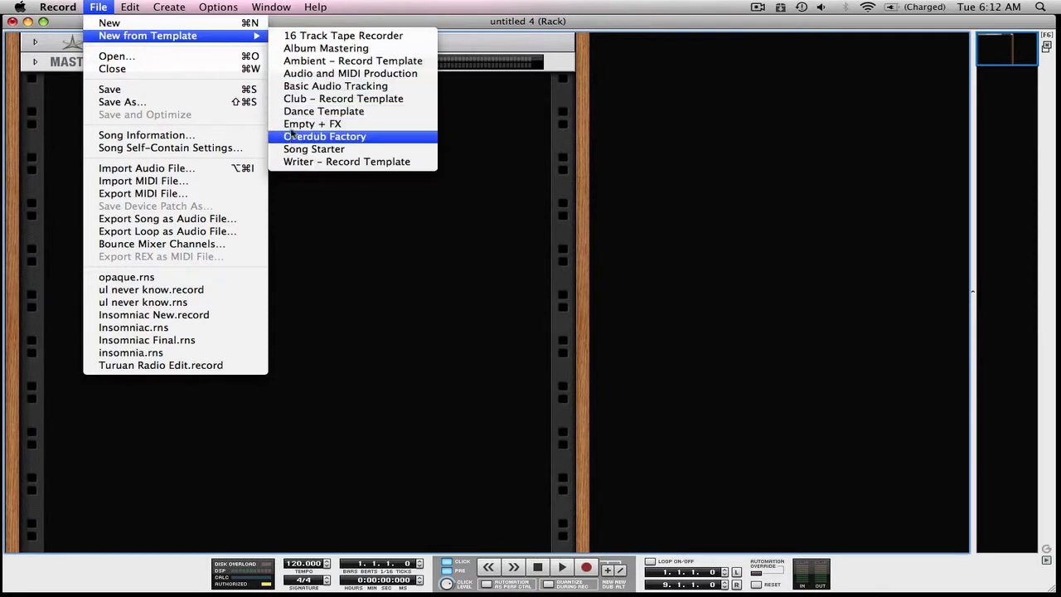
mouse_move(311, 122)
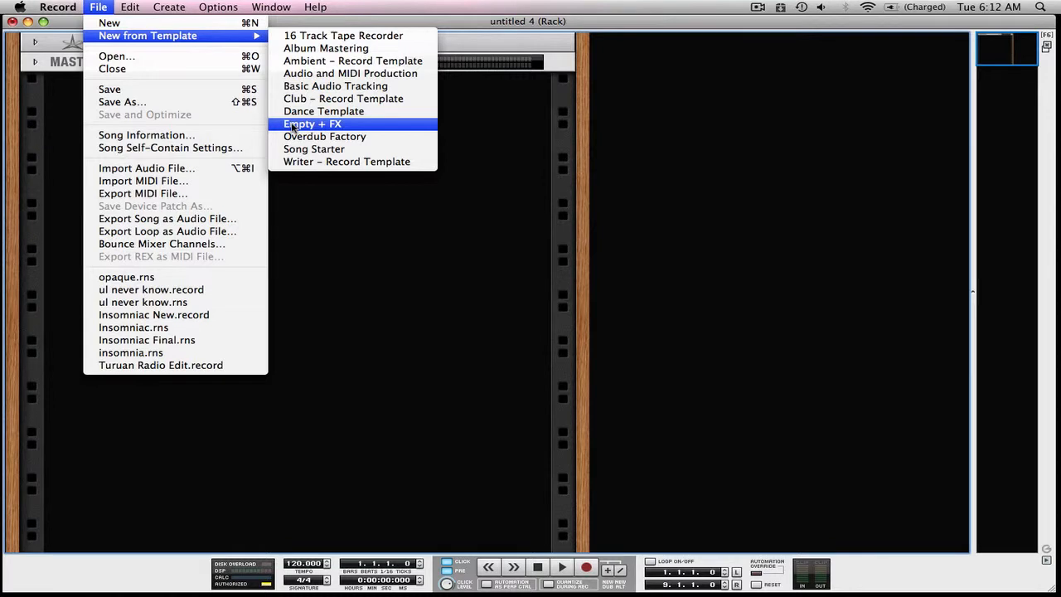
mouse_move(323, 111)
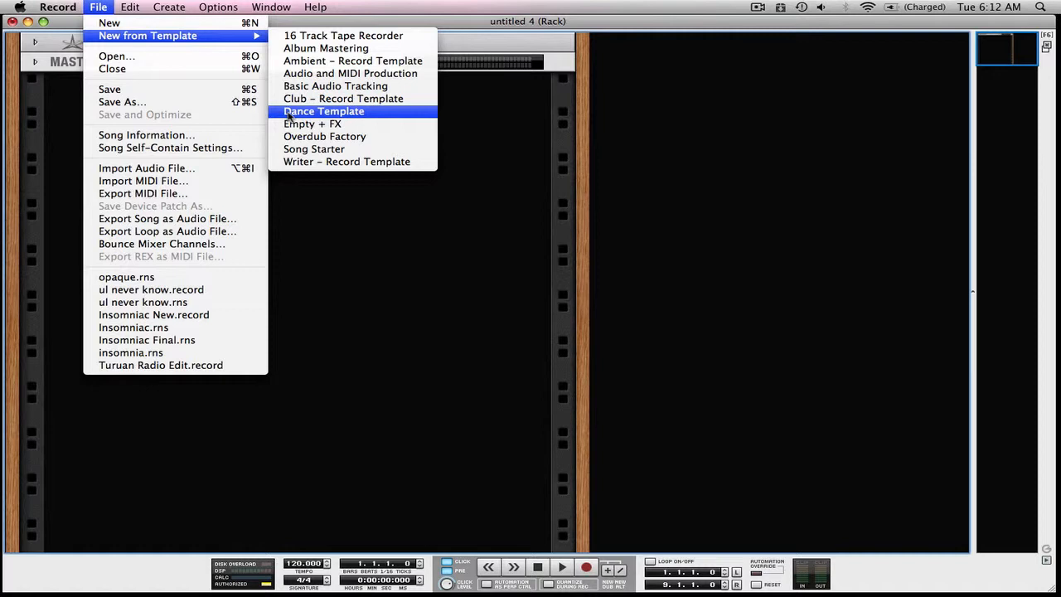
mouse_move(290, 116)
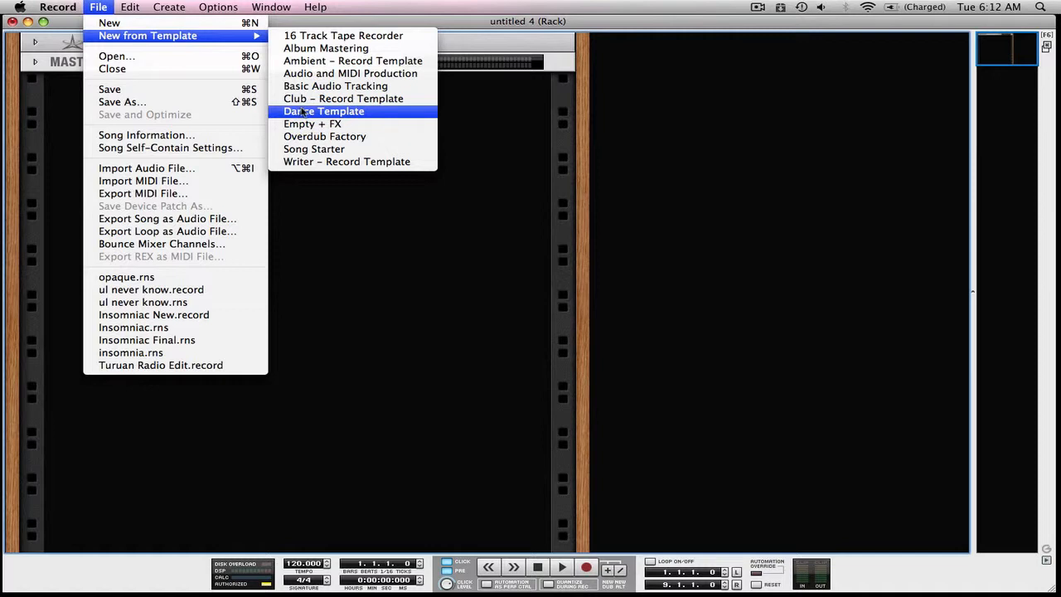
mouse_move(352, 60)
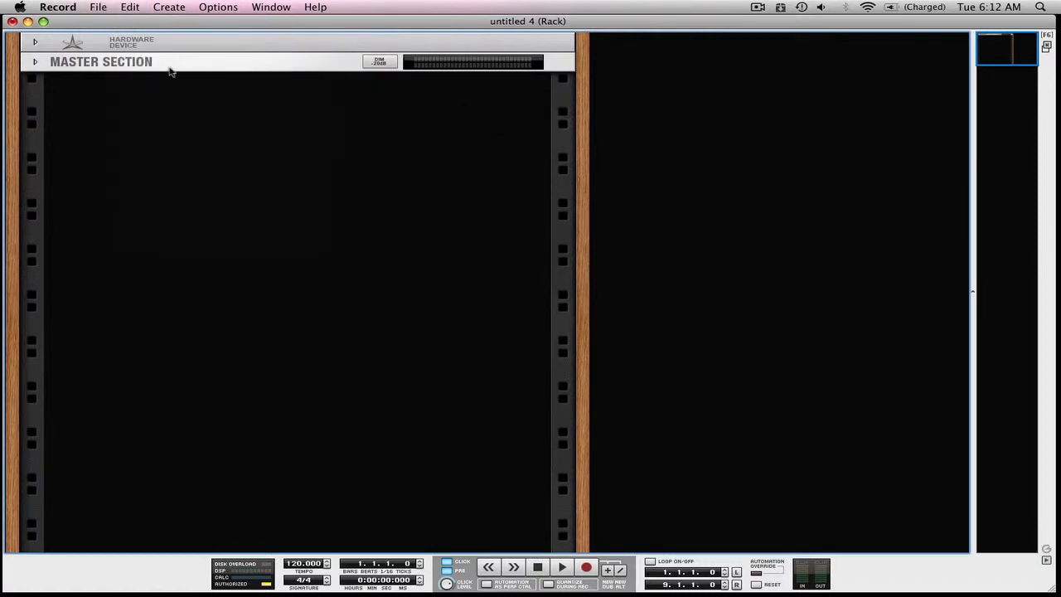
mouse_move(36, 73)
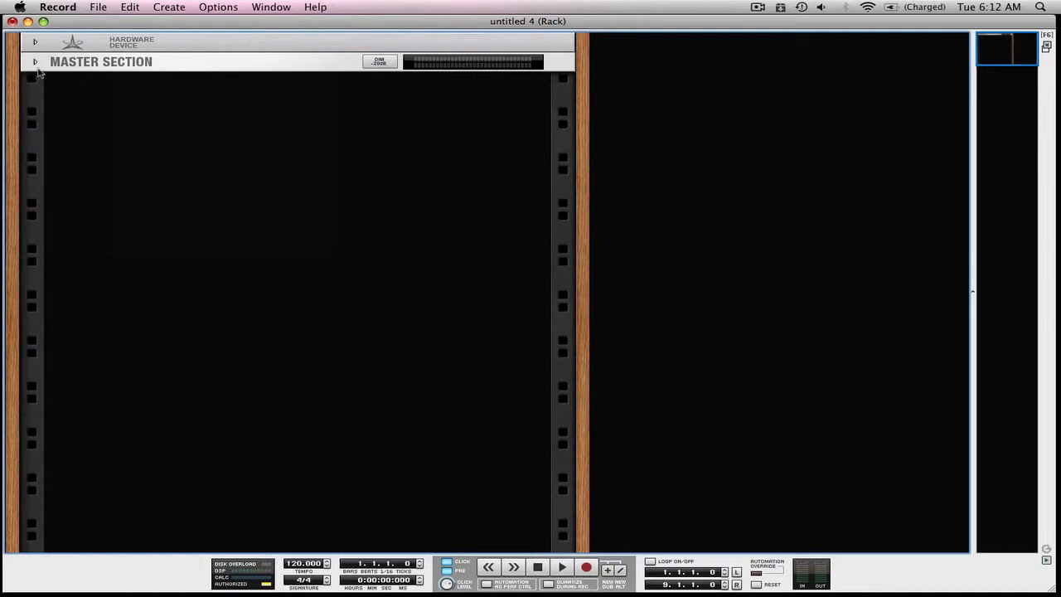
mouse_move(196, 66)
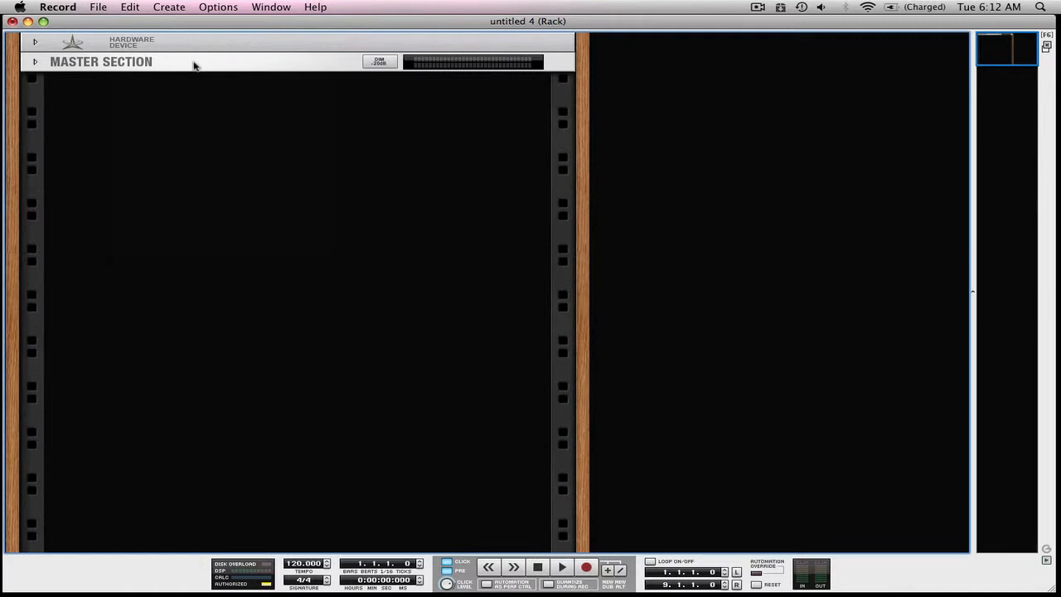
Add an RV-7 Digital Reverb and an RV7000 Advanced Reverb to the rack via Create
right_click(190, 62)
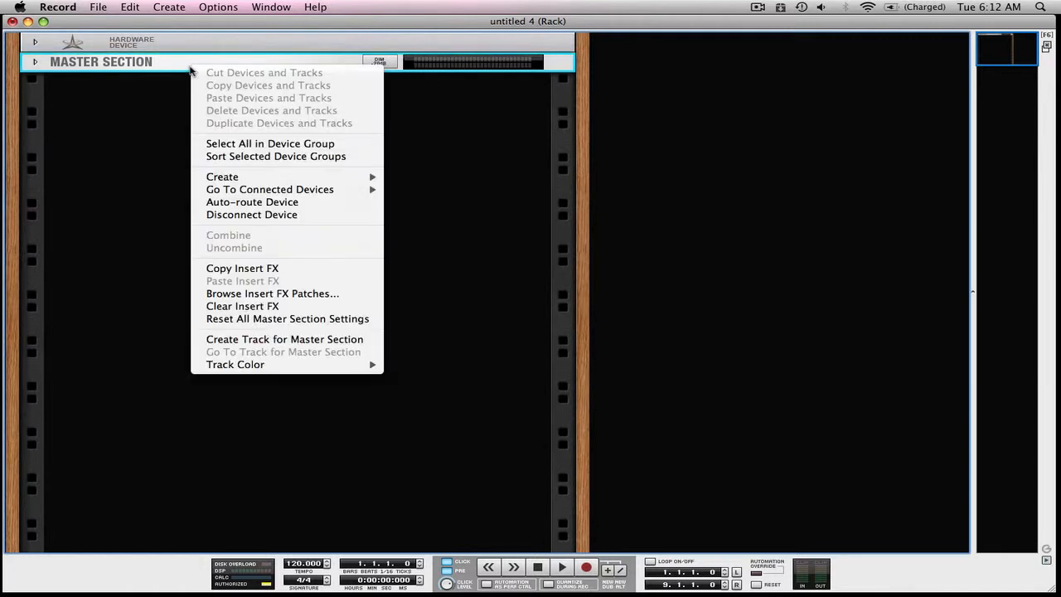
mouse_move(222, 176)
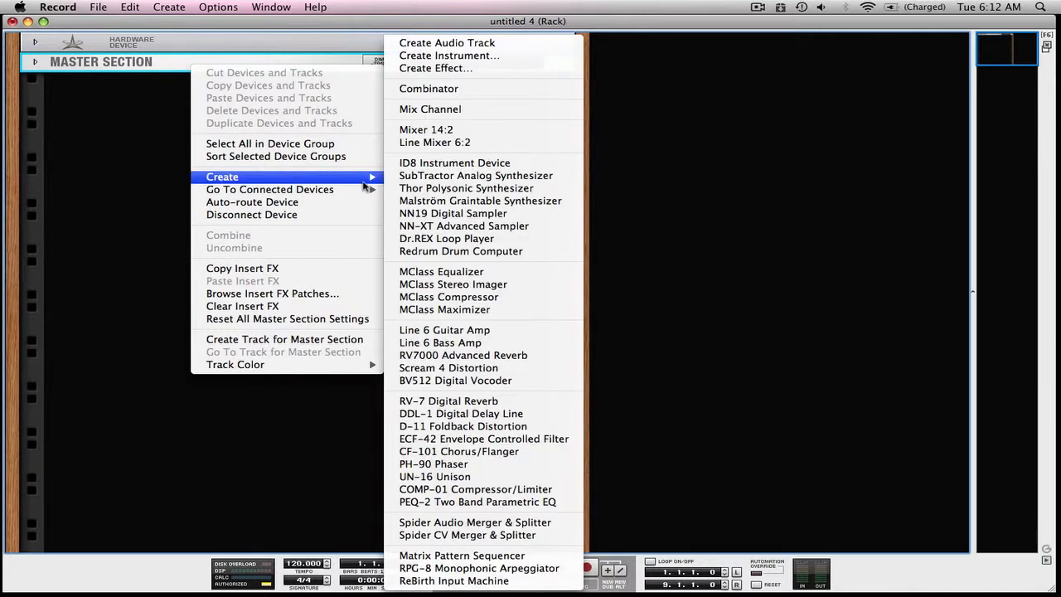
mouse_move(448, 399)
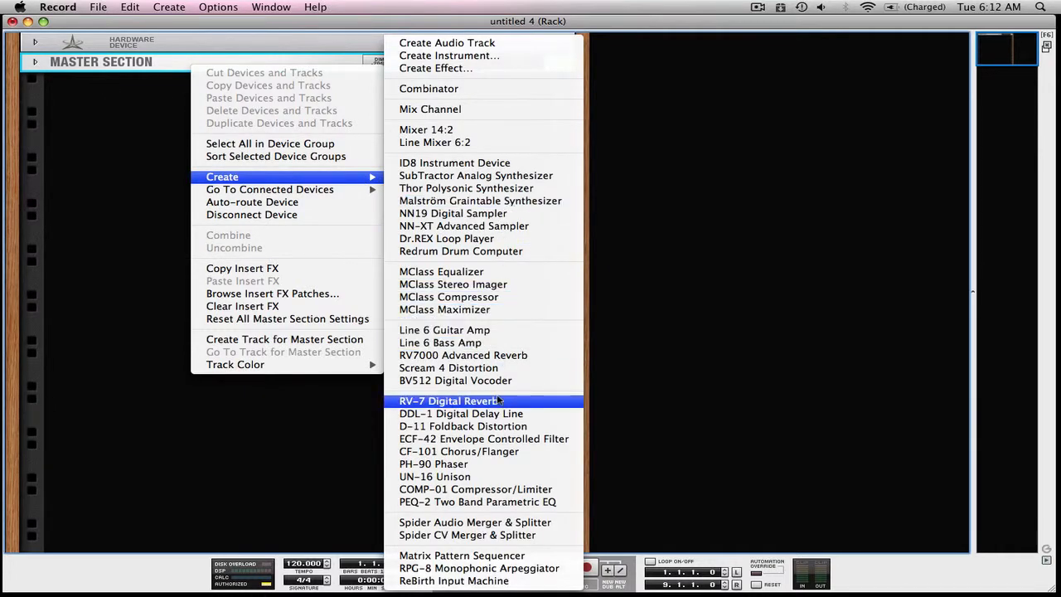
click(451, 400)
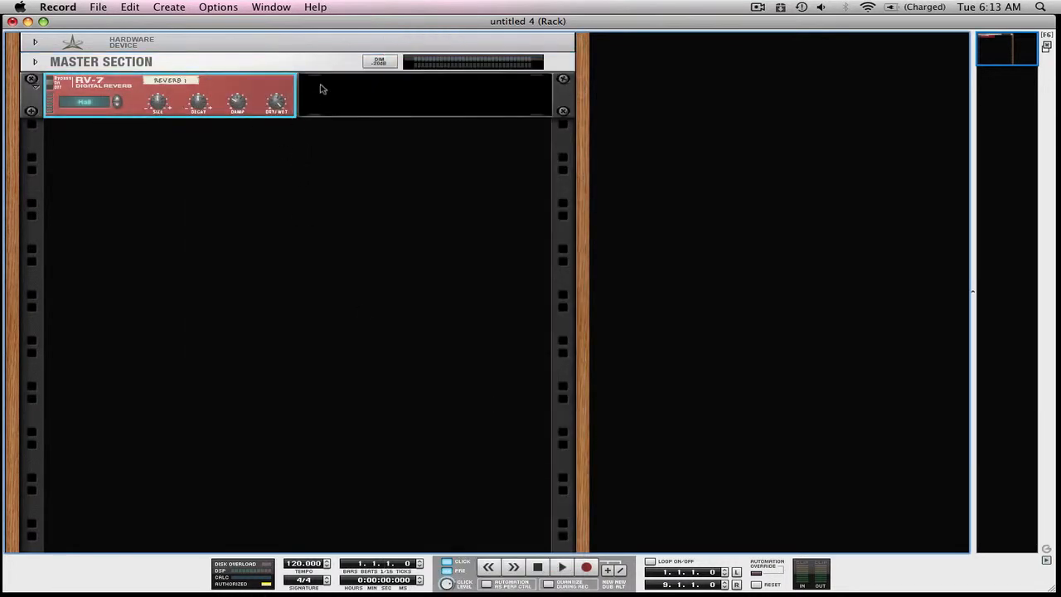
right_click(322, 90)
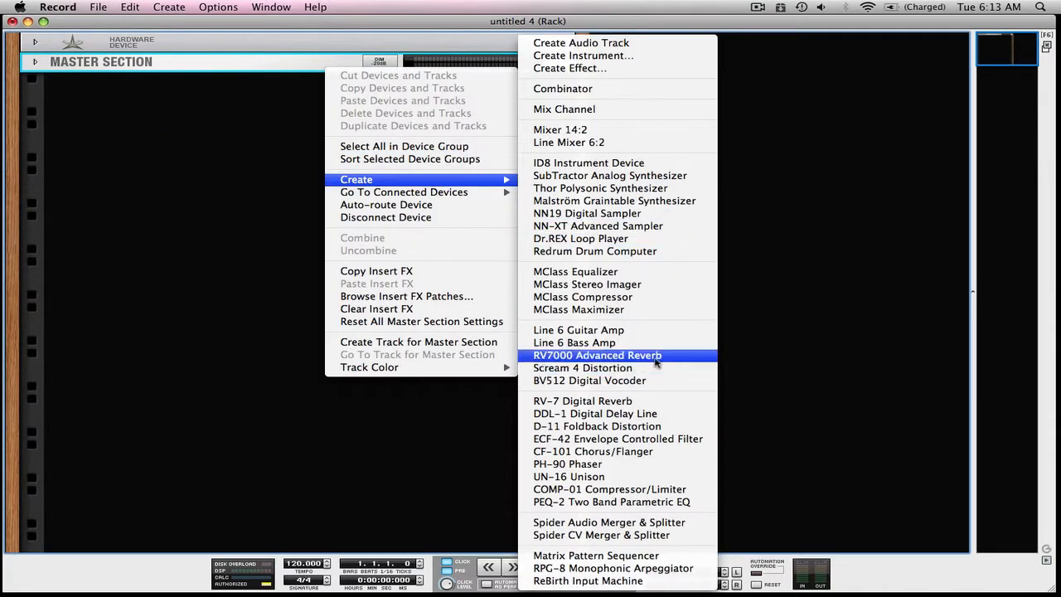
click(597, 355)
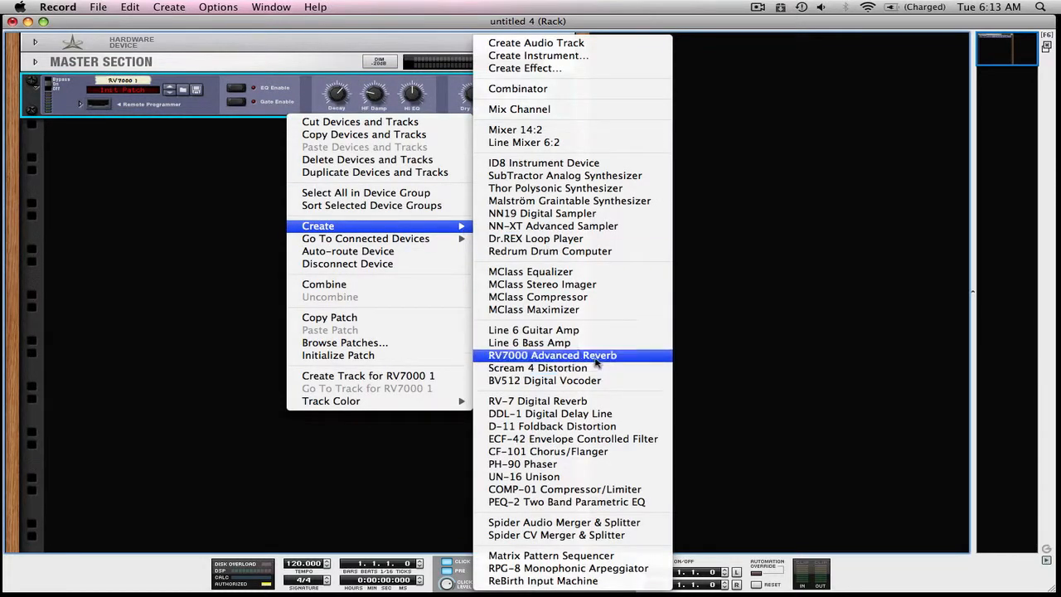
Add a second RV7000 reverb, a DDL-1 delay and a Scream 4 distortion to the rack
click(553, 355)
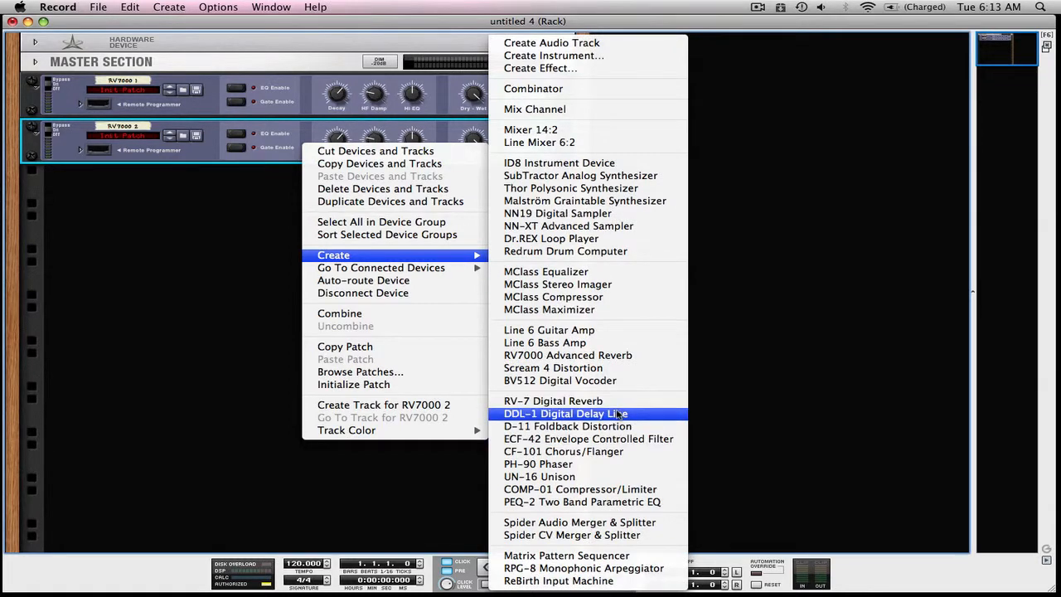
click(567, 413)
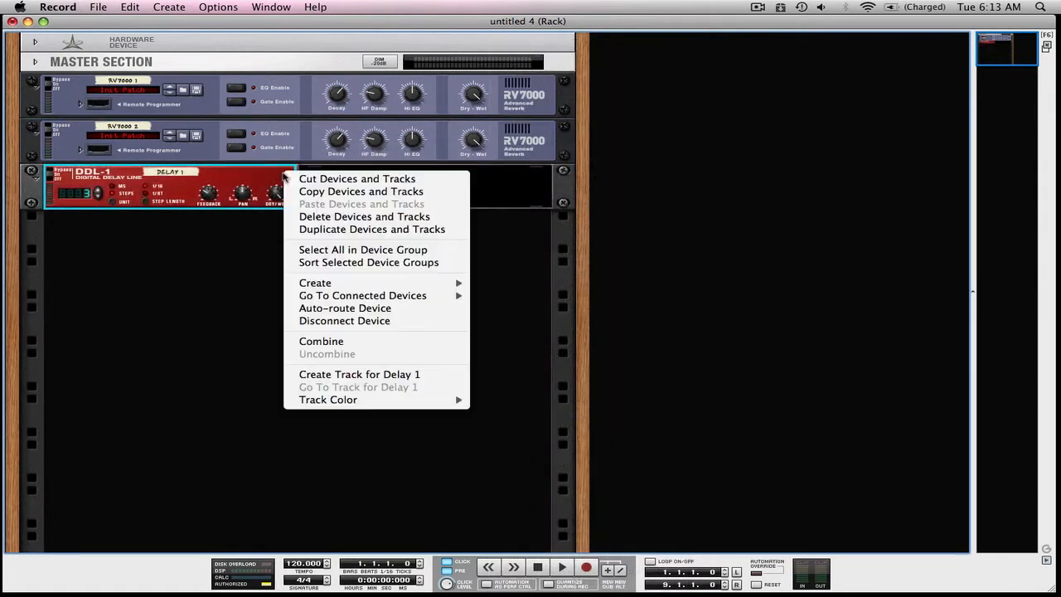
mouse_move(315, 282)
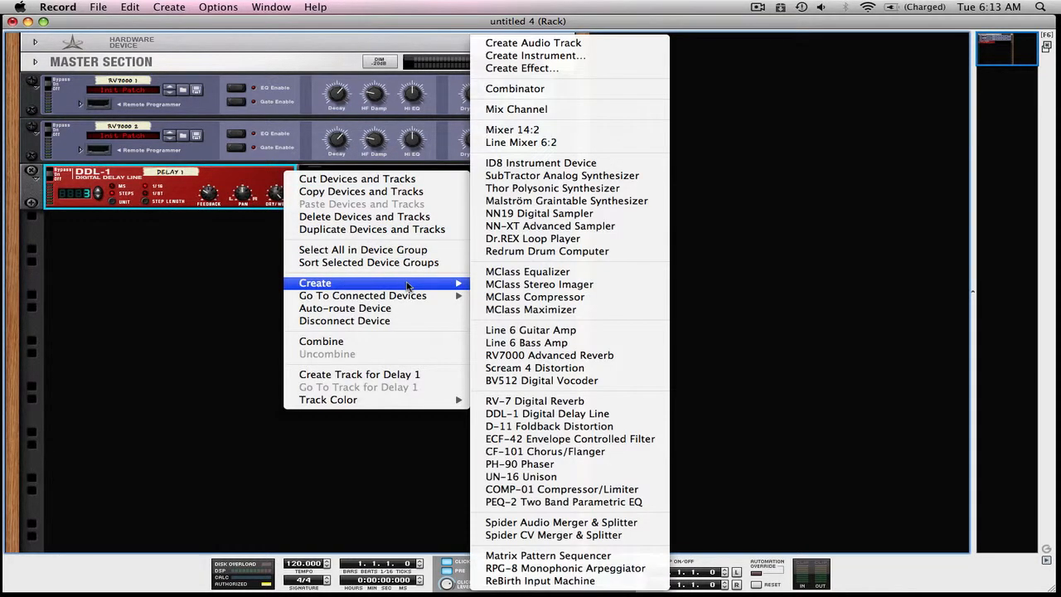
click(534, 368)
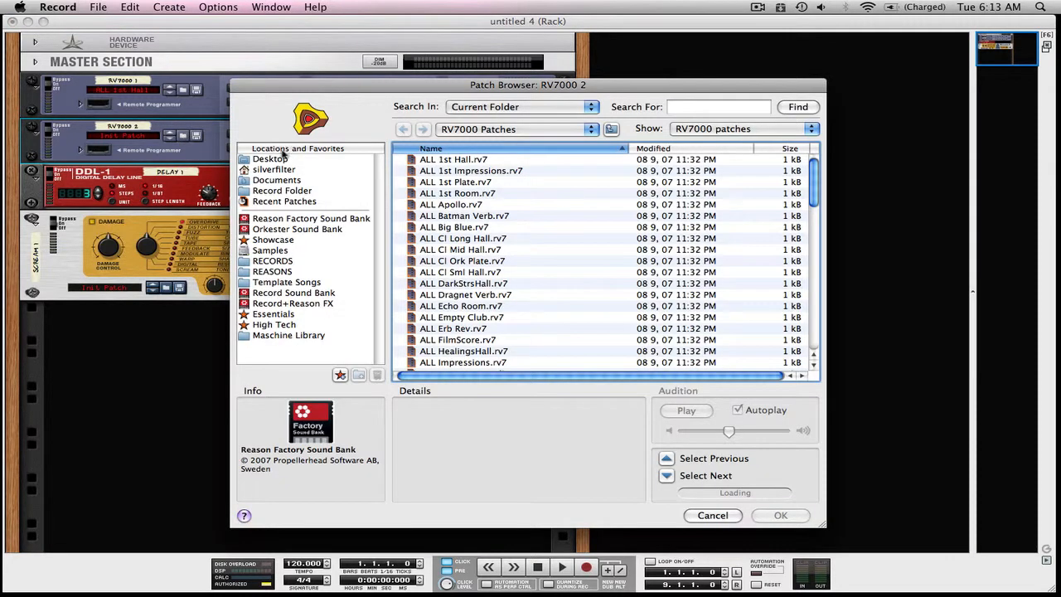
Load the SubtleWarmer.sm4 patch from Warm Saturation into the Scream 4 distortion
click(711, 514)
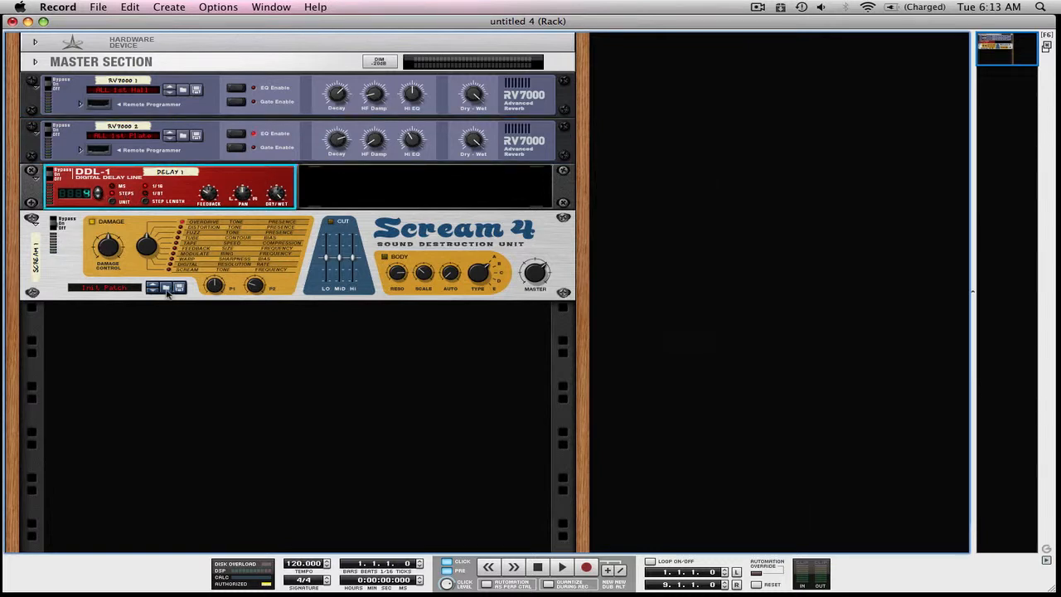
click(152, 289)
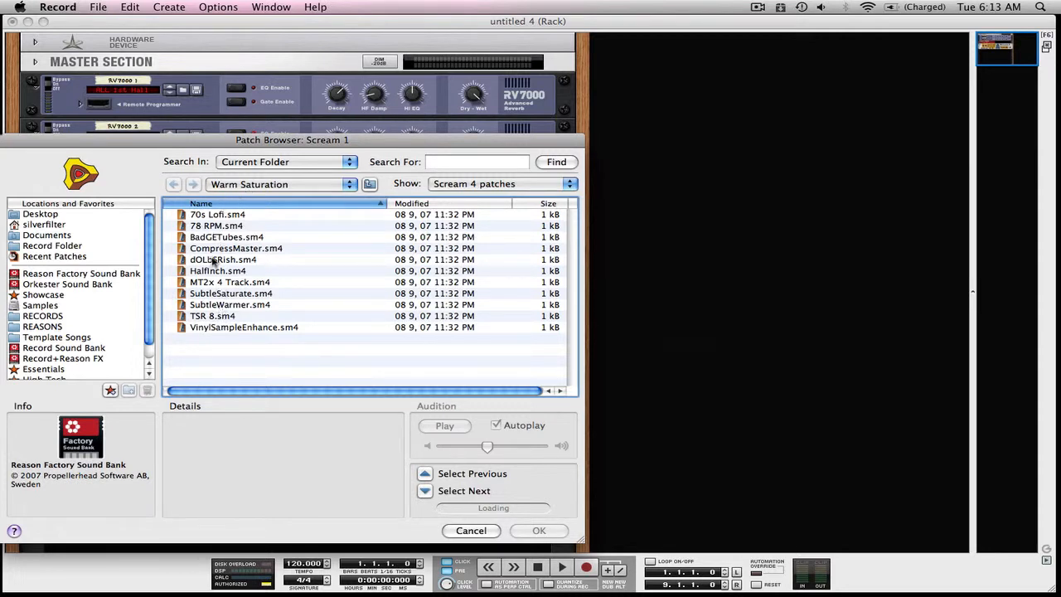
mouse_move(222, 308)
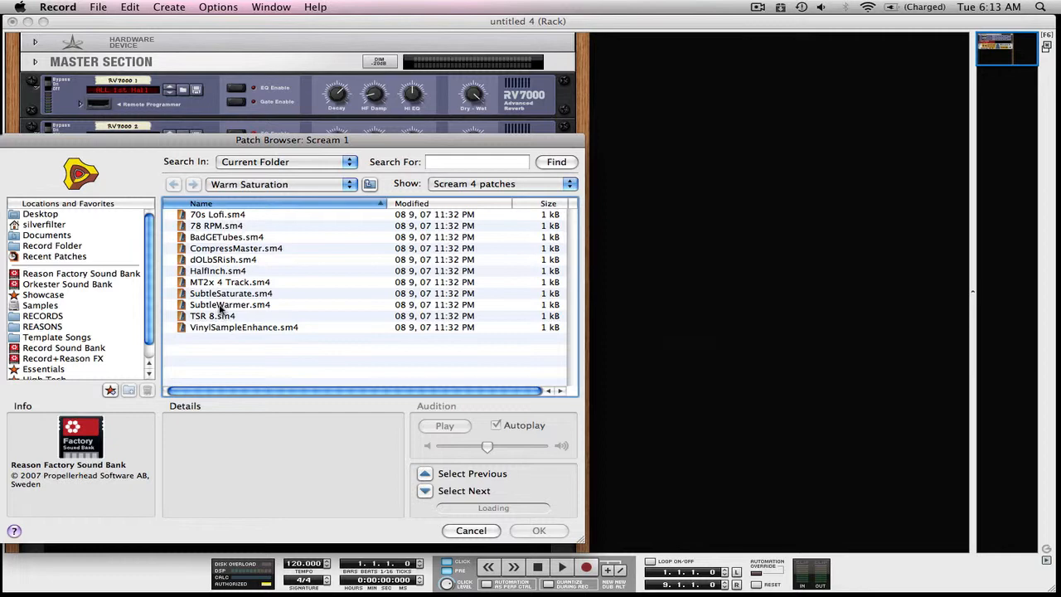
click(228, 306)
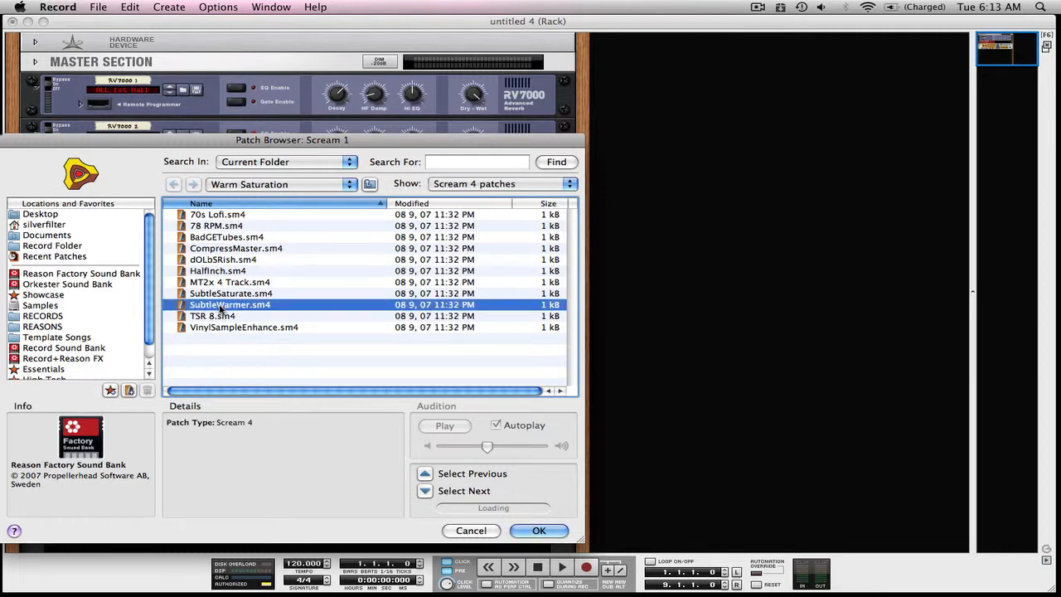
click(539, 531)
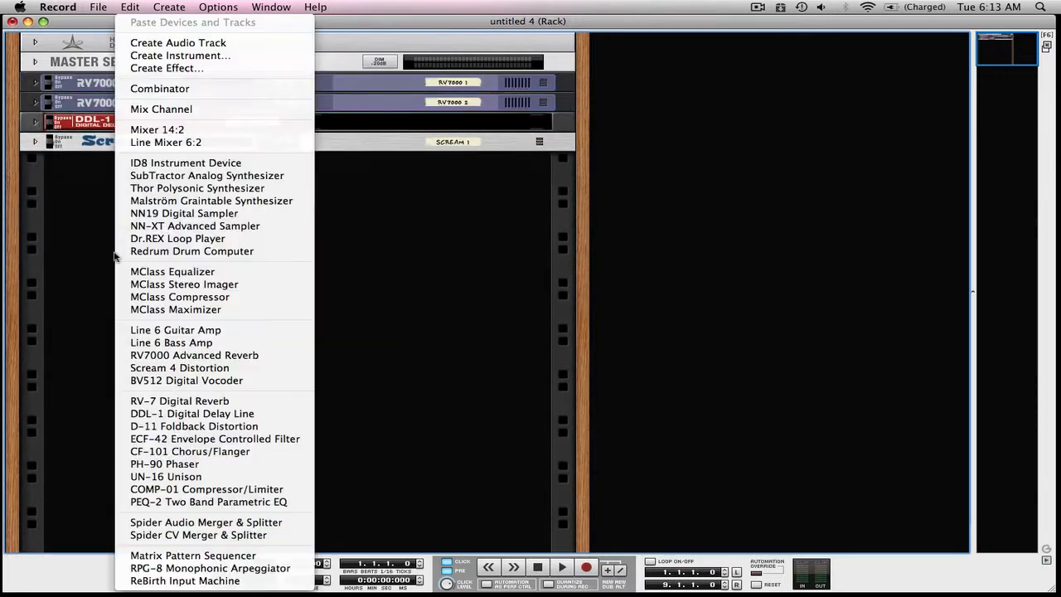
mouse_move(196, 225)
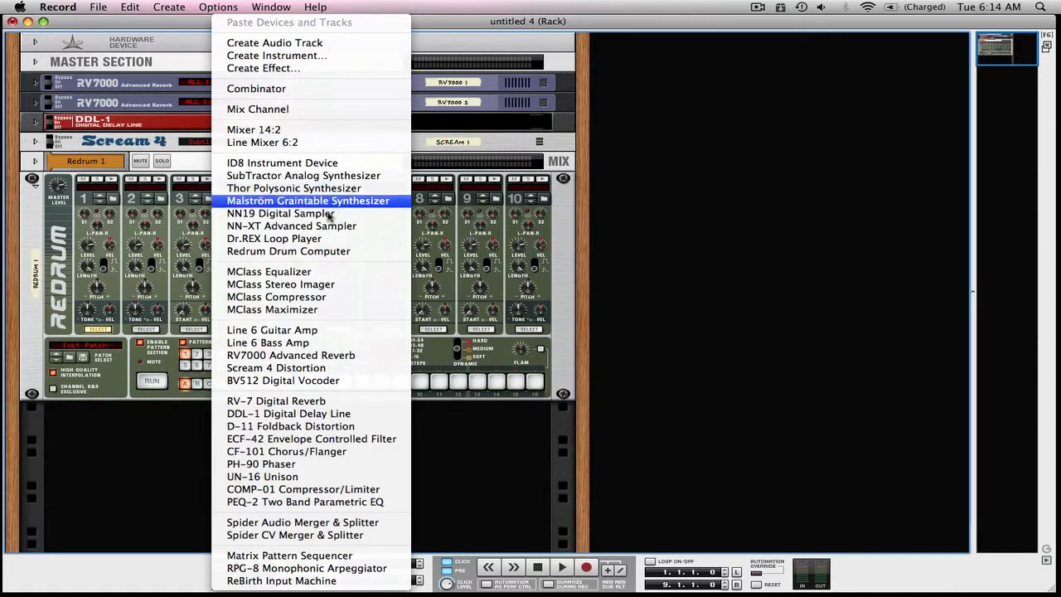
mouse_move(294, 189)
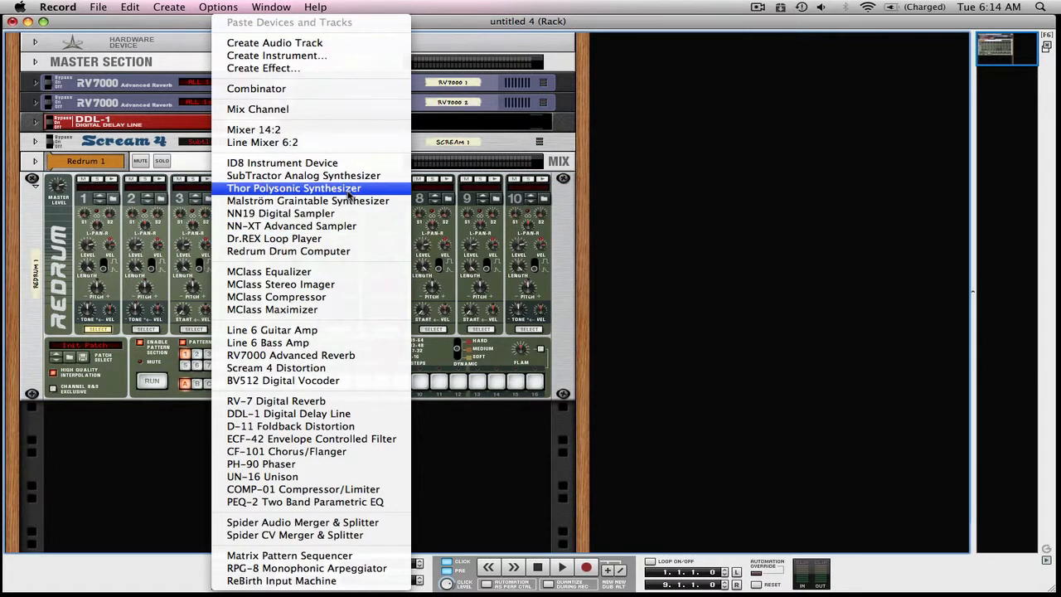
Add a Thor synthesizer and a Malström synthesizer to the rack via Create
click(292, 187)
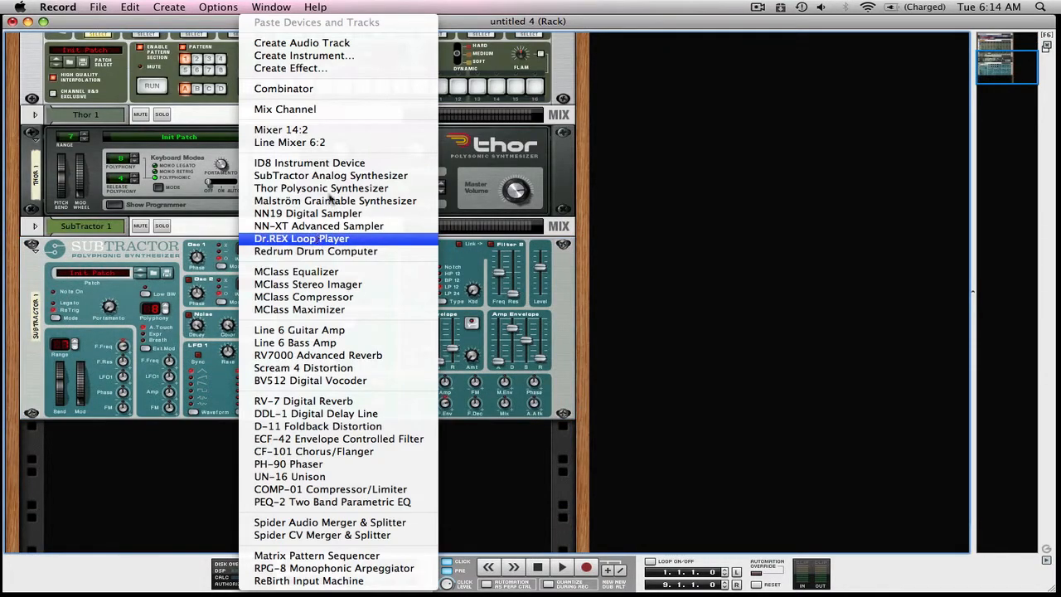
mouse_move(335, 201)
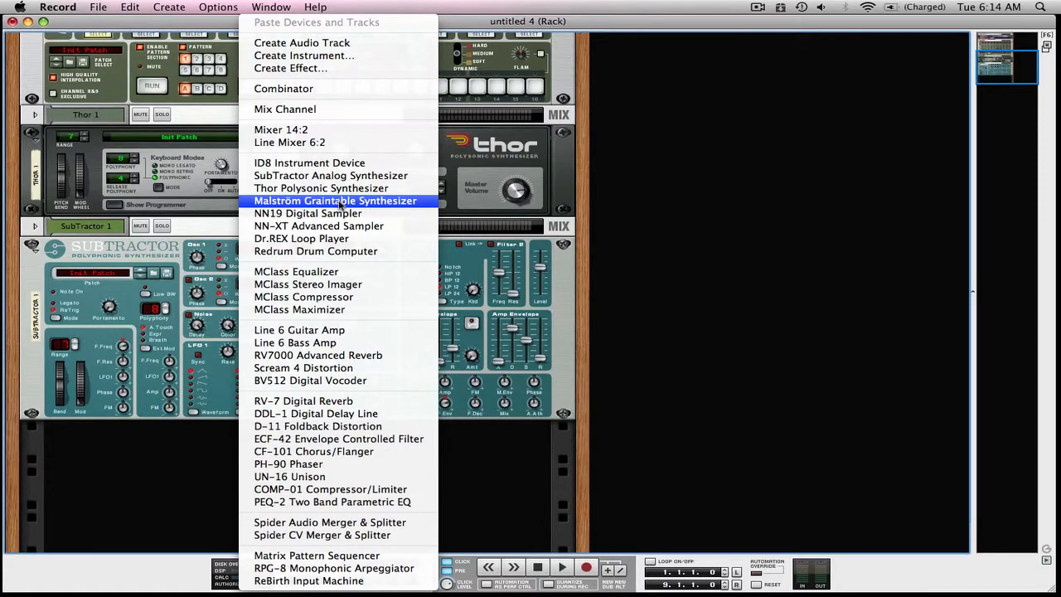
click(335, 201)
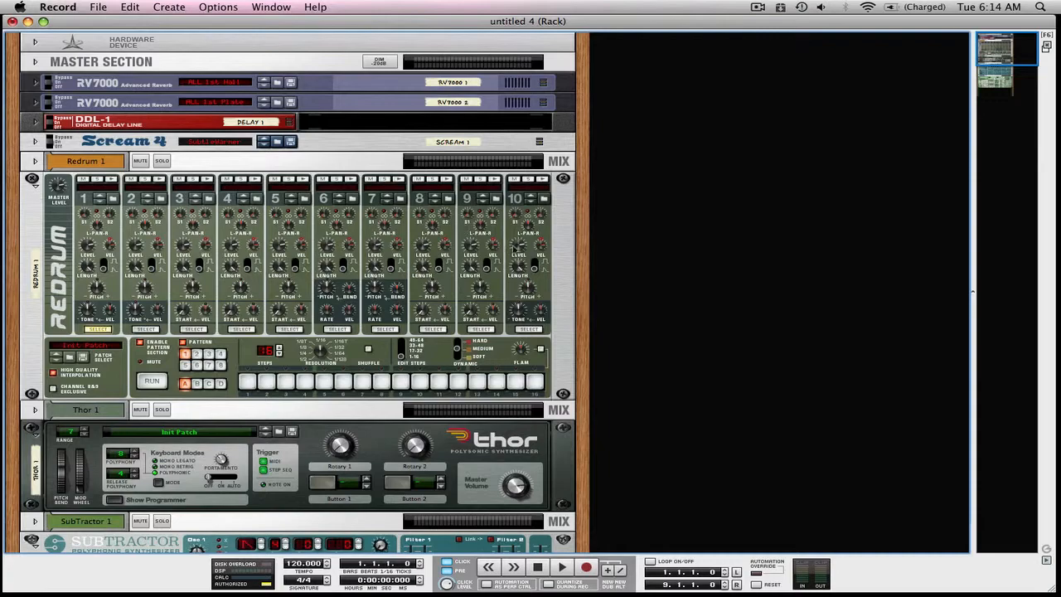
mouse_move(319, 169)
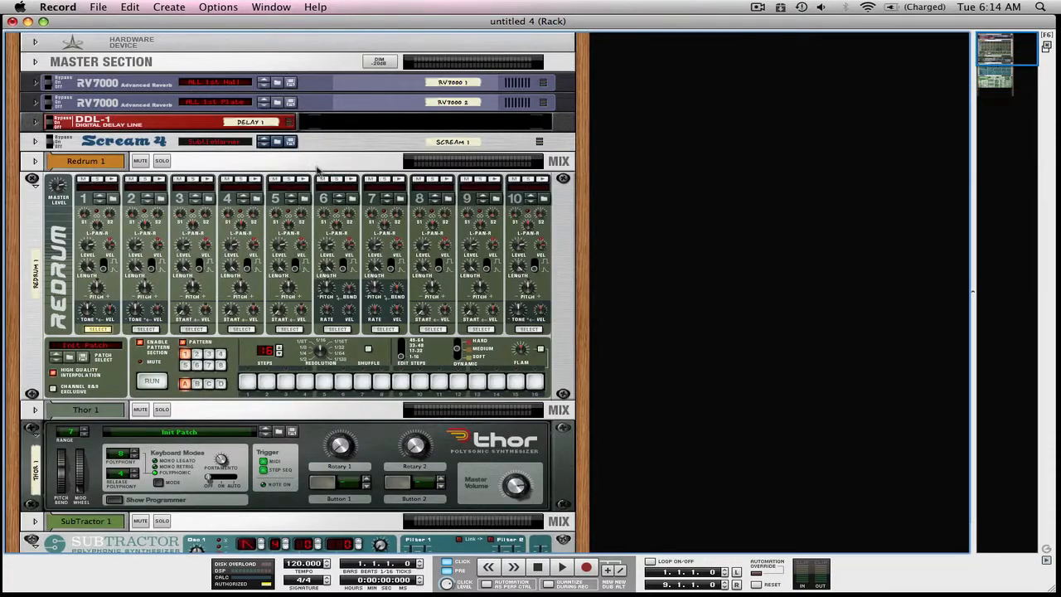
Bring up the File menu over the finished rack, ready to save the song
click(97, 7)
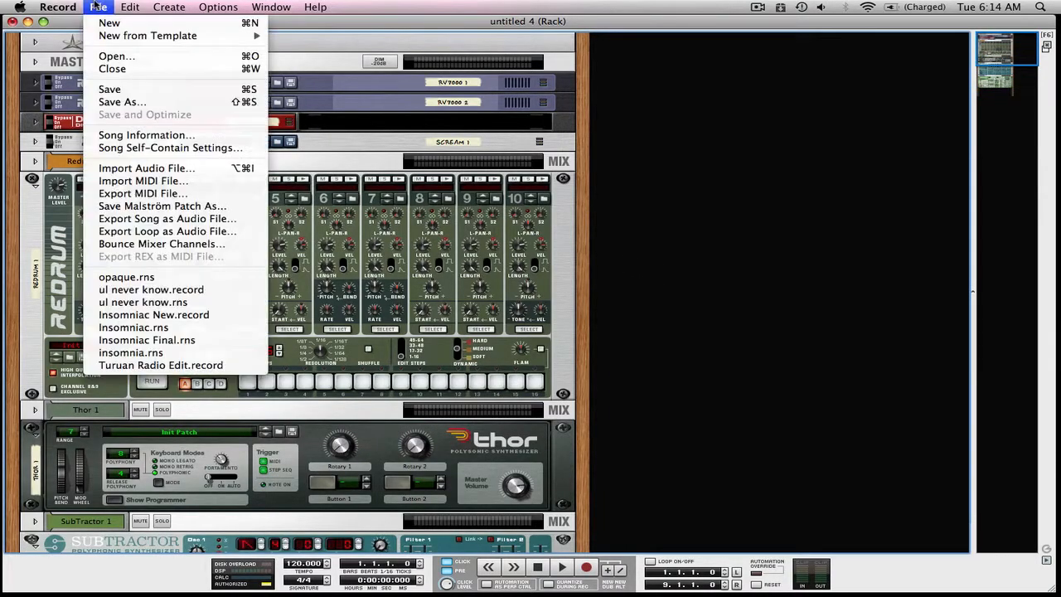
click(96, 7)
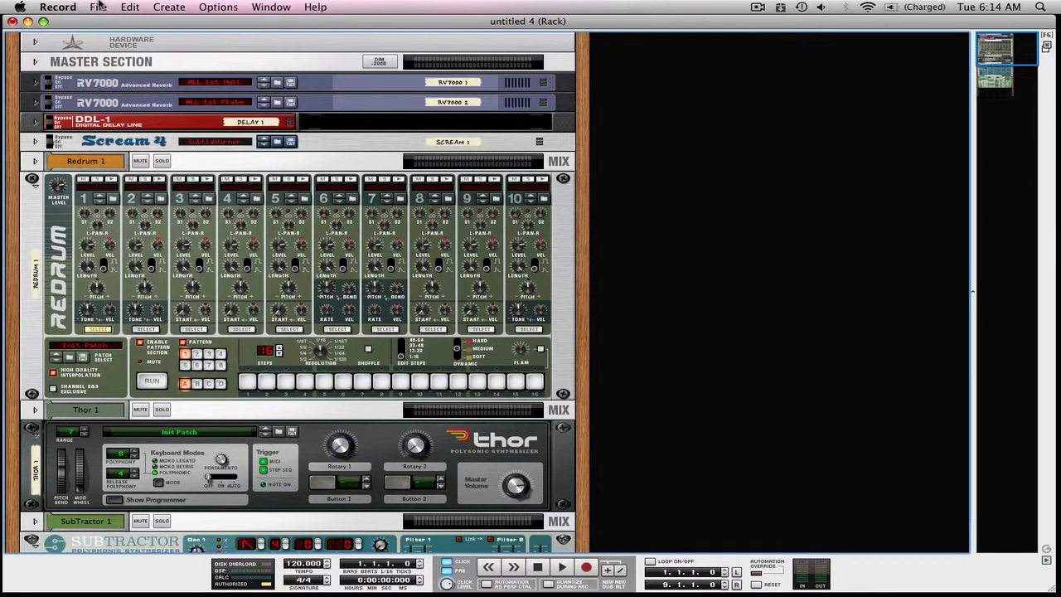
click(96, 7)
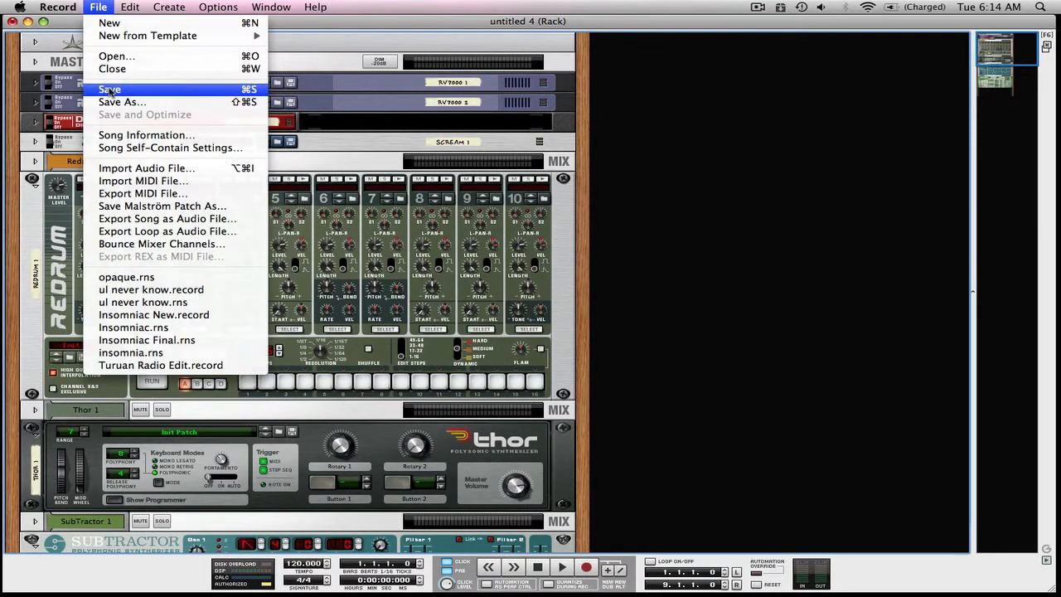
Start Save As for the untitled song and browse into the Record application folder
click(109, 89)
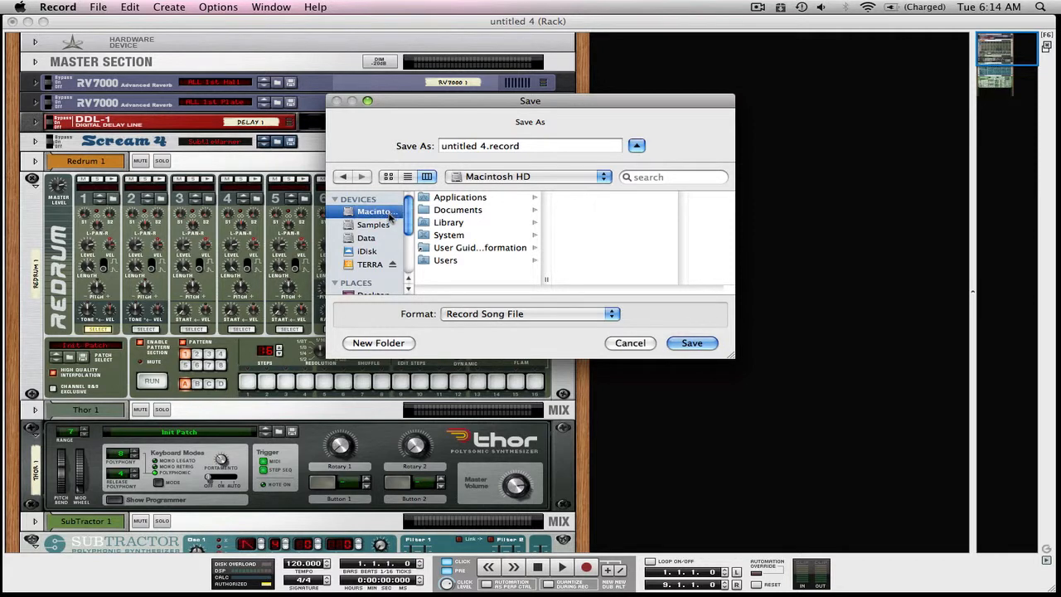
click(373, 210)
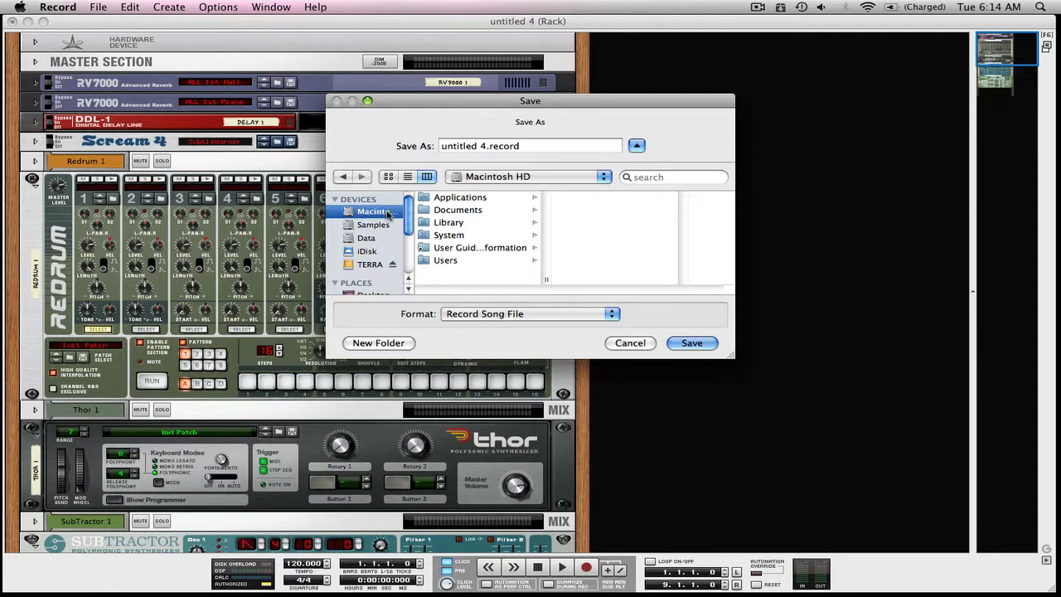
click(461, 197)
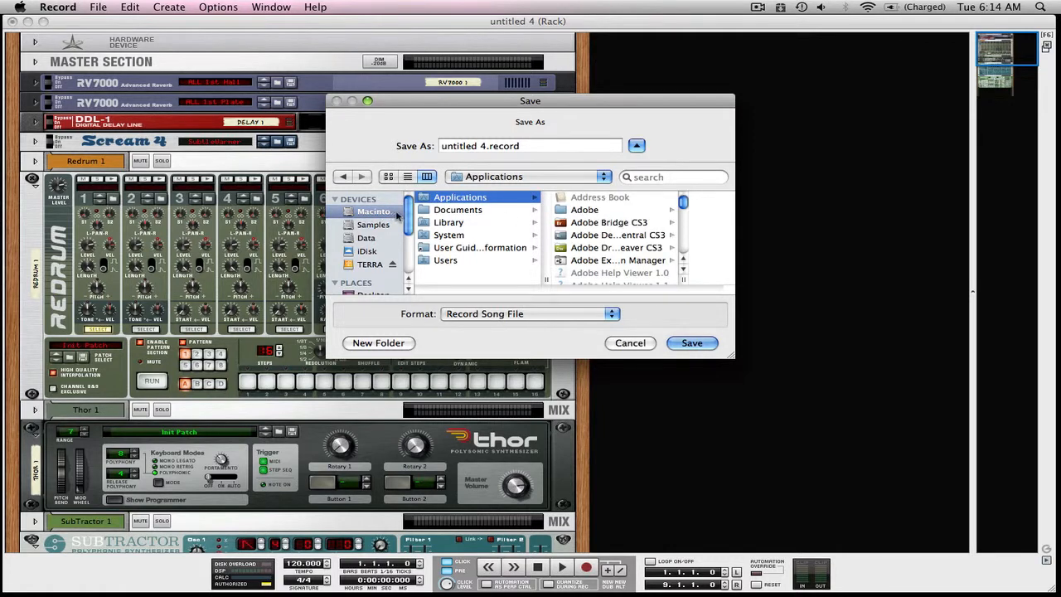
scroll(down, 3)
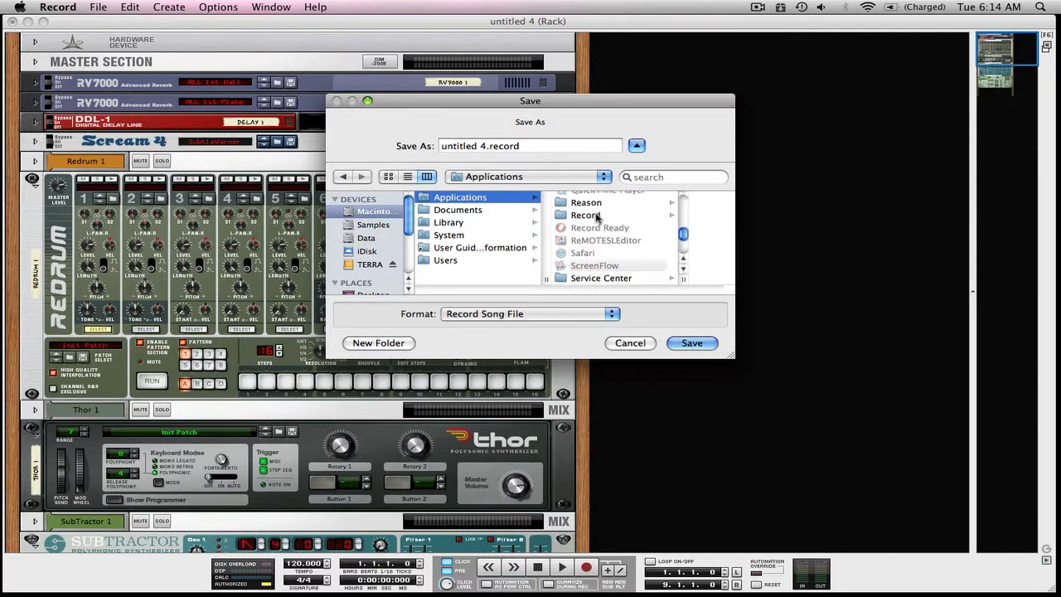
click(586, 216)
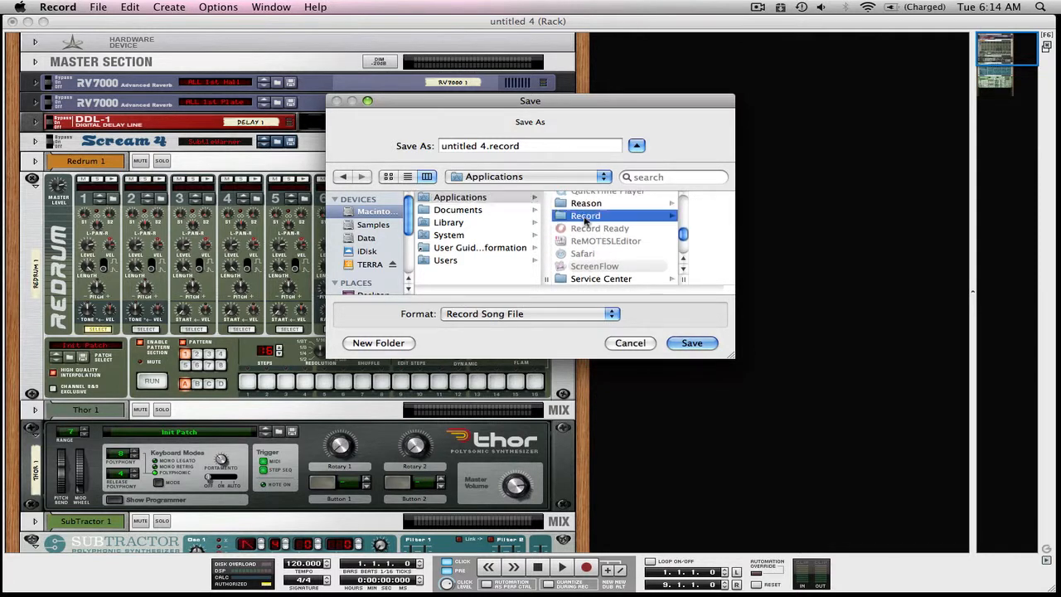
double_click(586, 215)
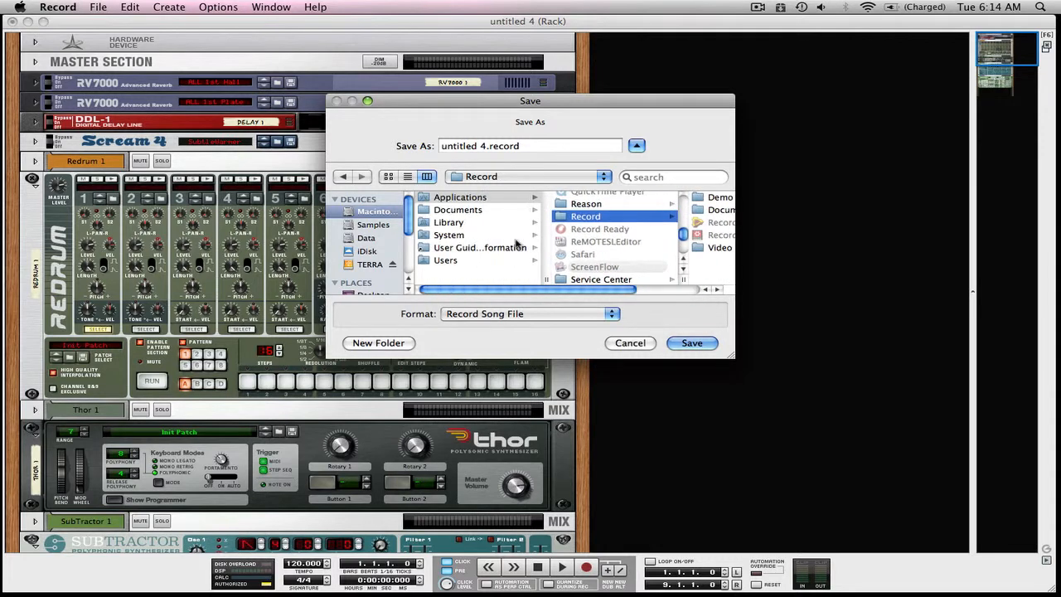
Browse on to Application Support's Propellerhead Software folder in the save dialog
click(448, 222)
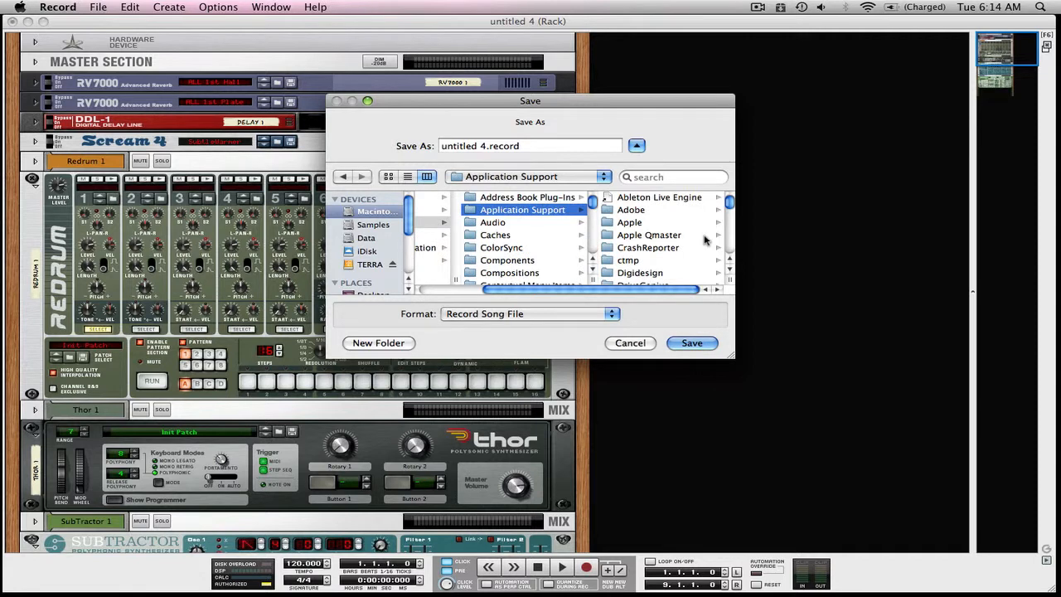
scroll(down, 3)
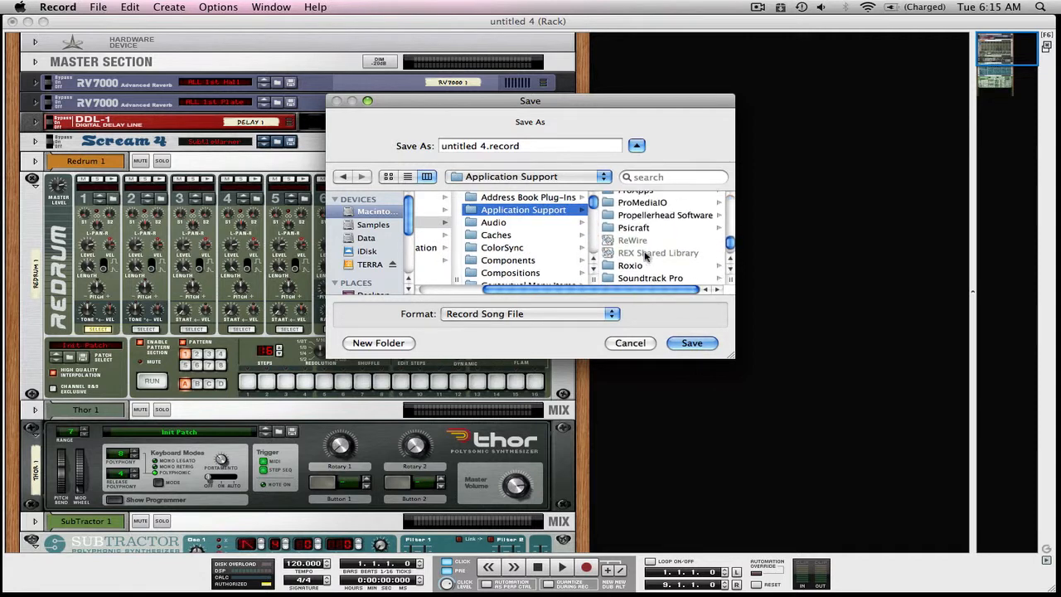
click(665, 215)
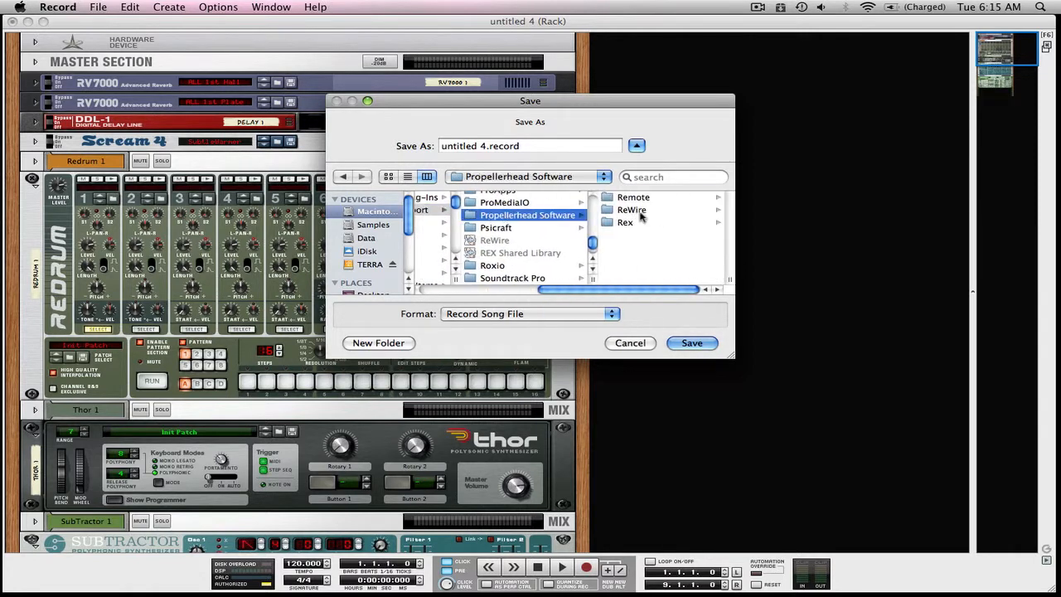
mouse_move(643, 272)
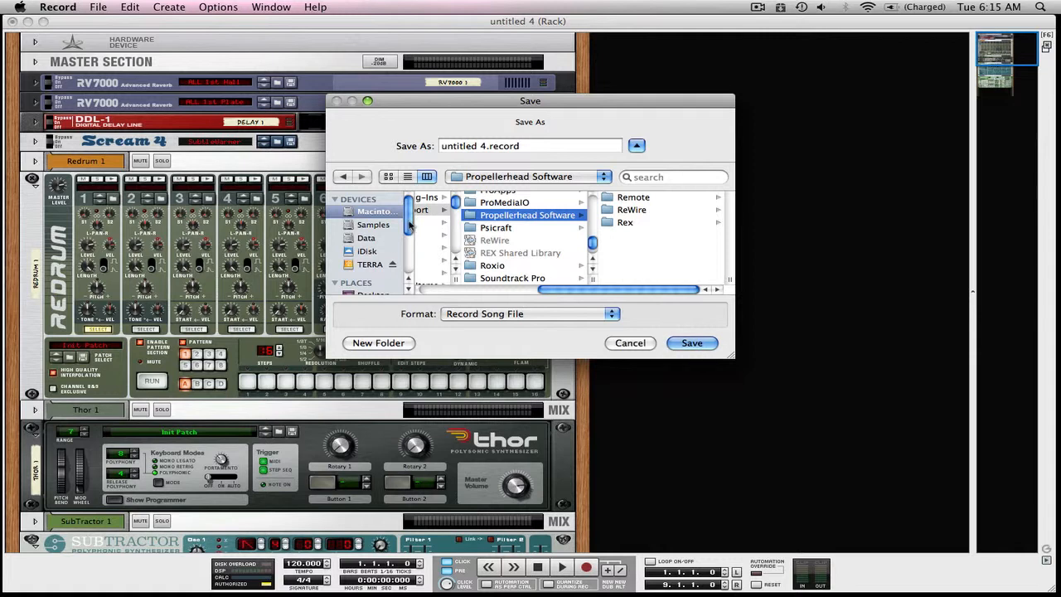
mouse_move(538, 247)
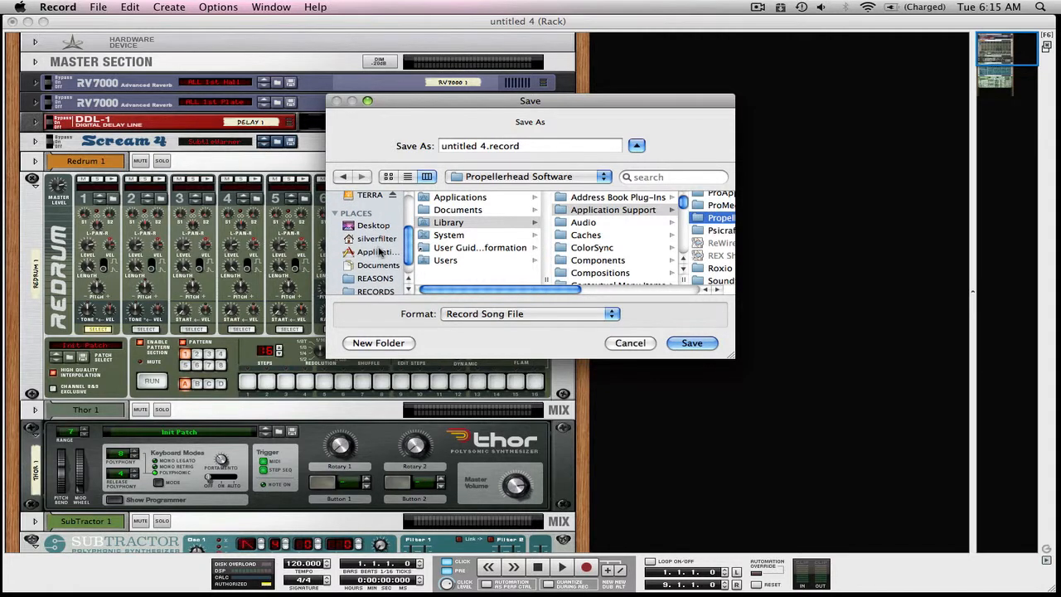
Browse from the home folder through Library and Application Support to Propellerhead Software
click(378, 239)
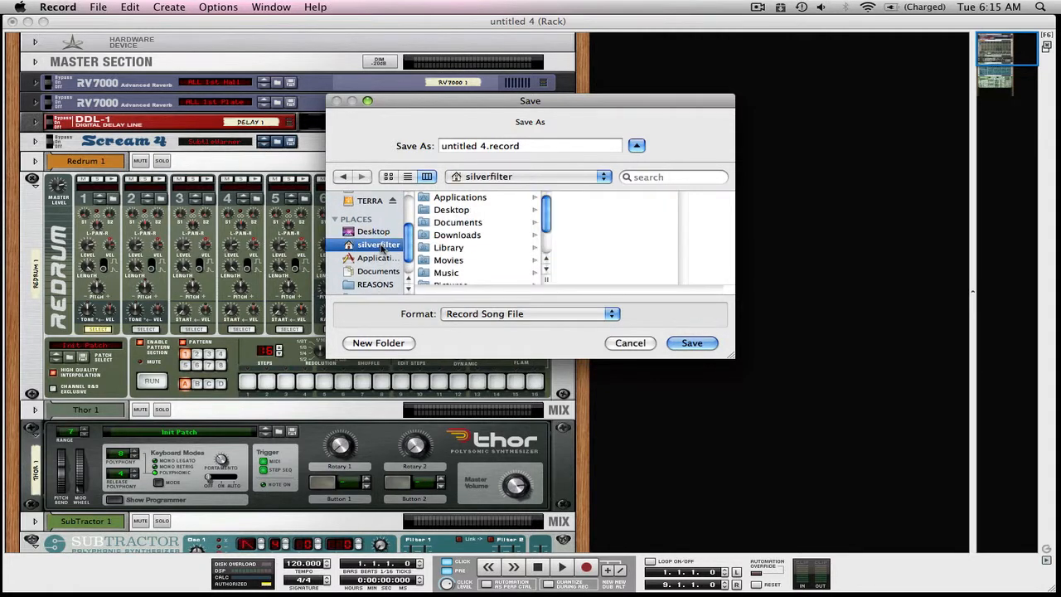
mouse_move(455, 224)
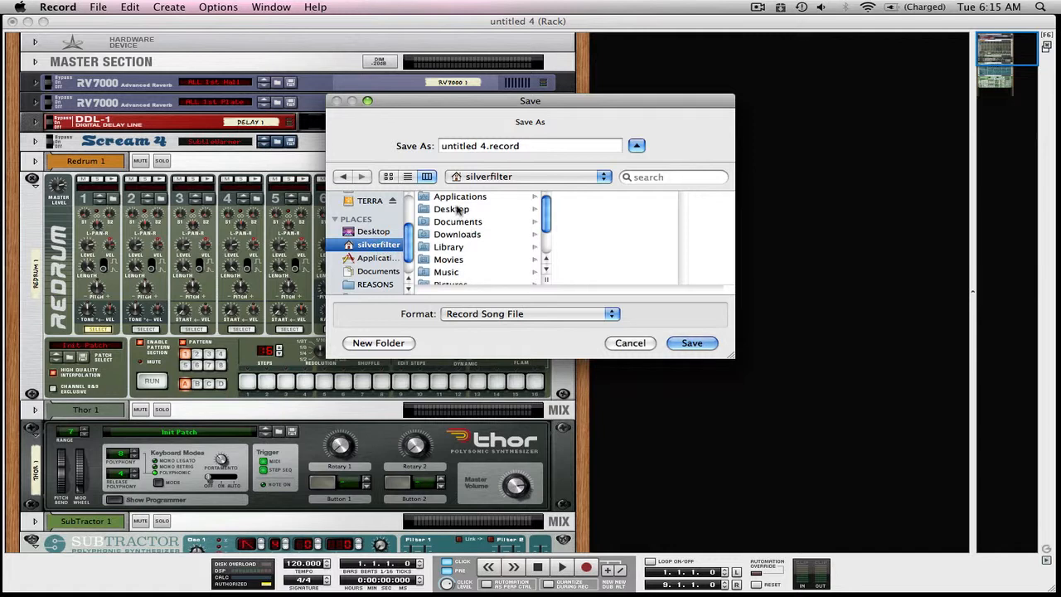
click(461, 196)
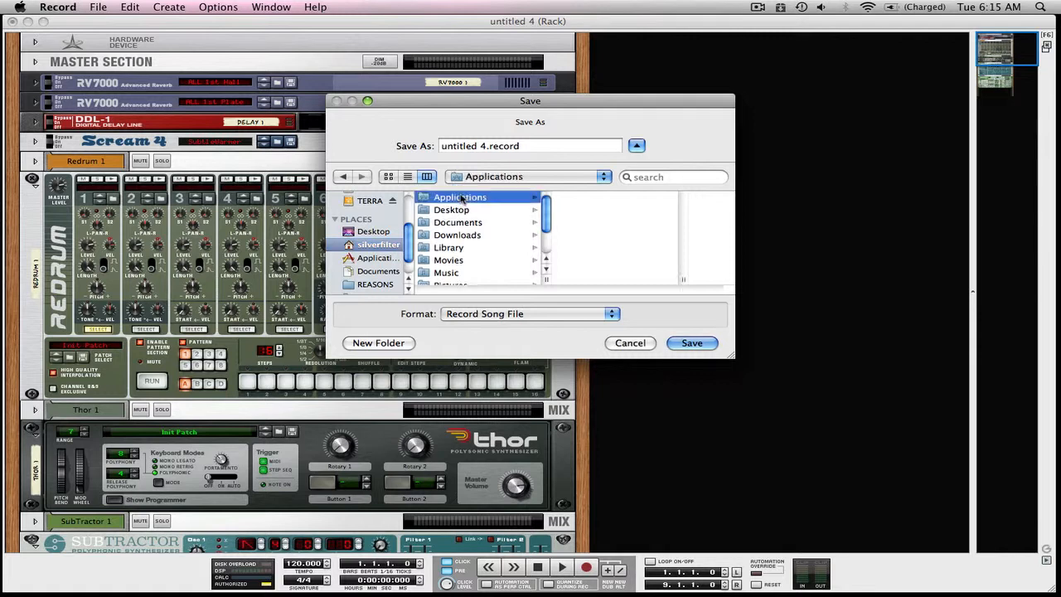
click(448, 248)
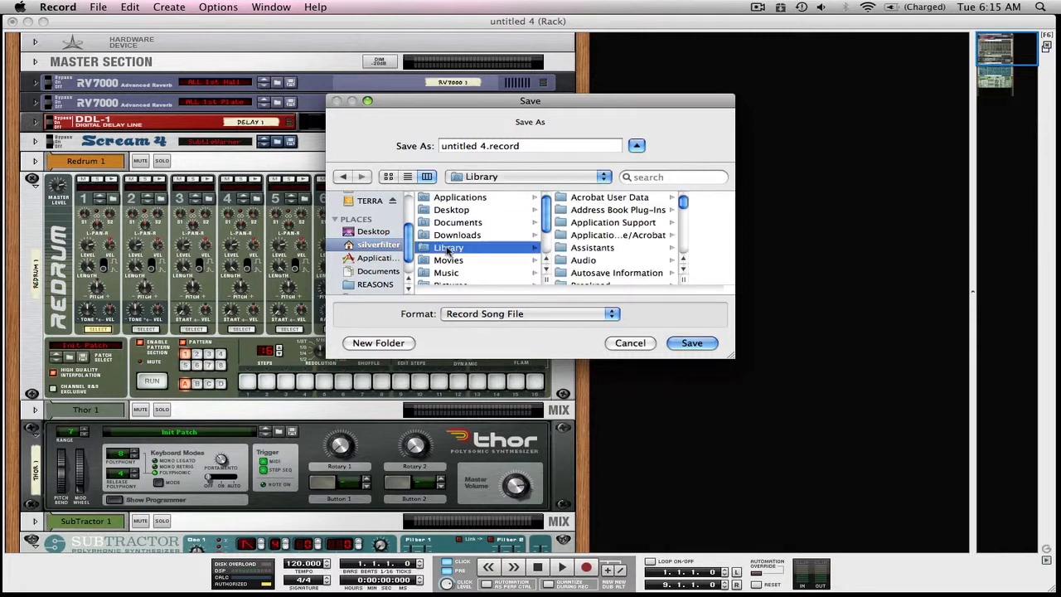
click(522, 223)
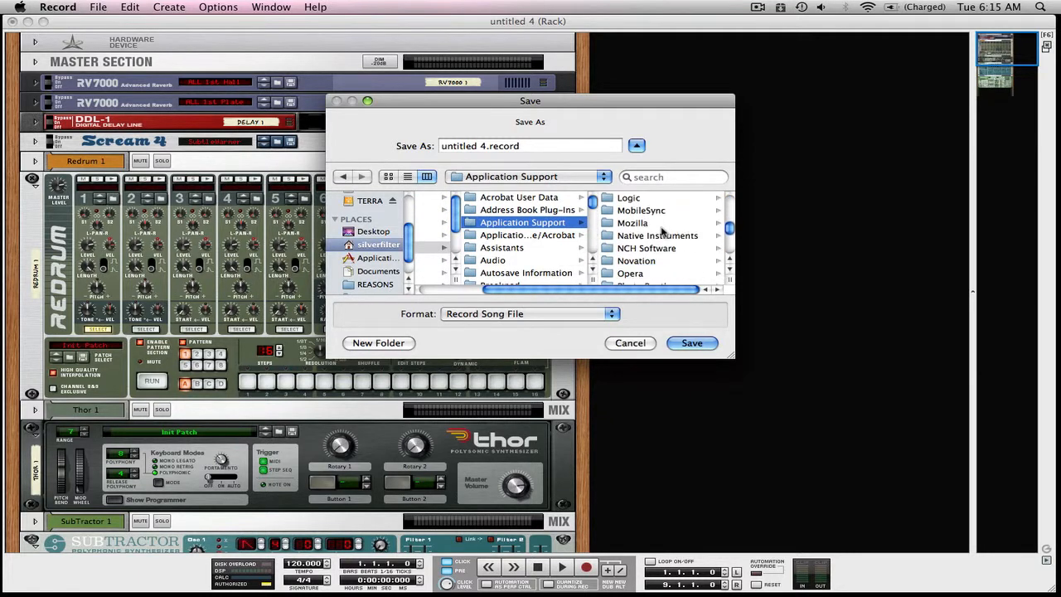
scroll(down, 3)
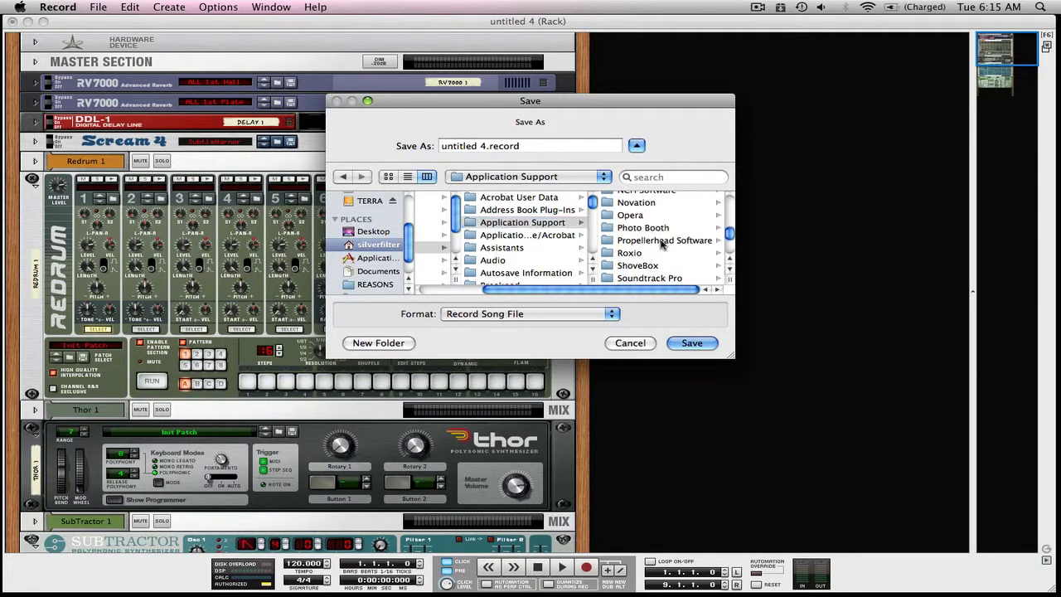
click(665, 241)
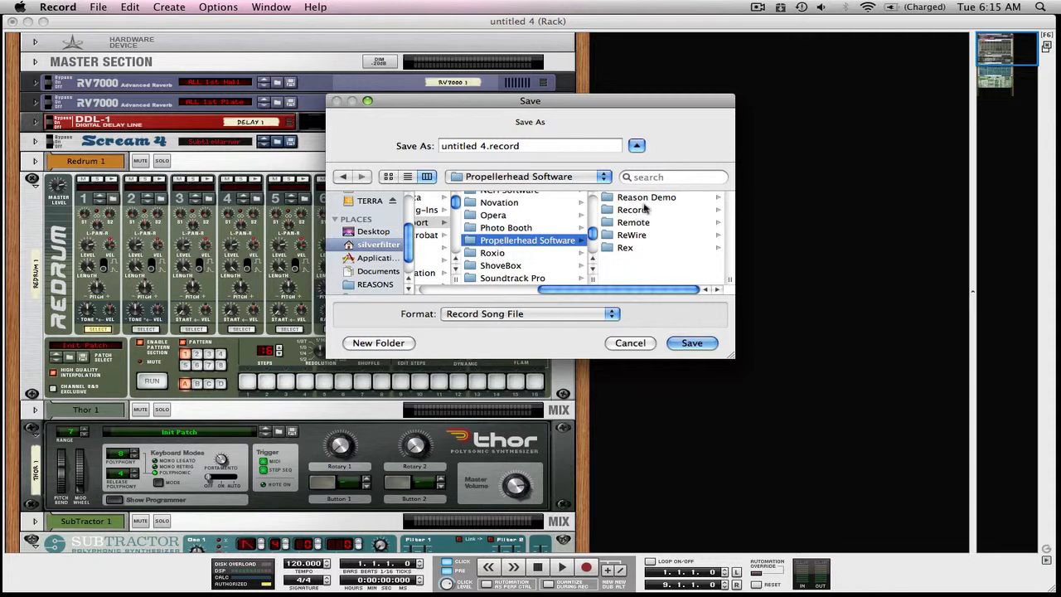
mouse_move(640, 212)
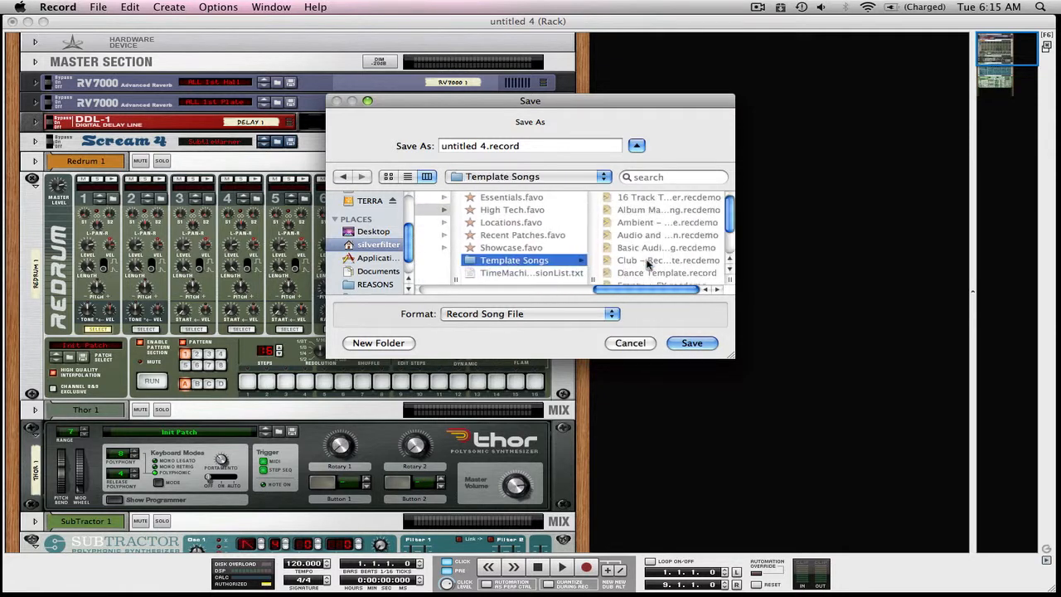
mouse_move(660, 219)
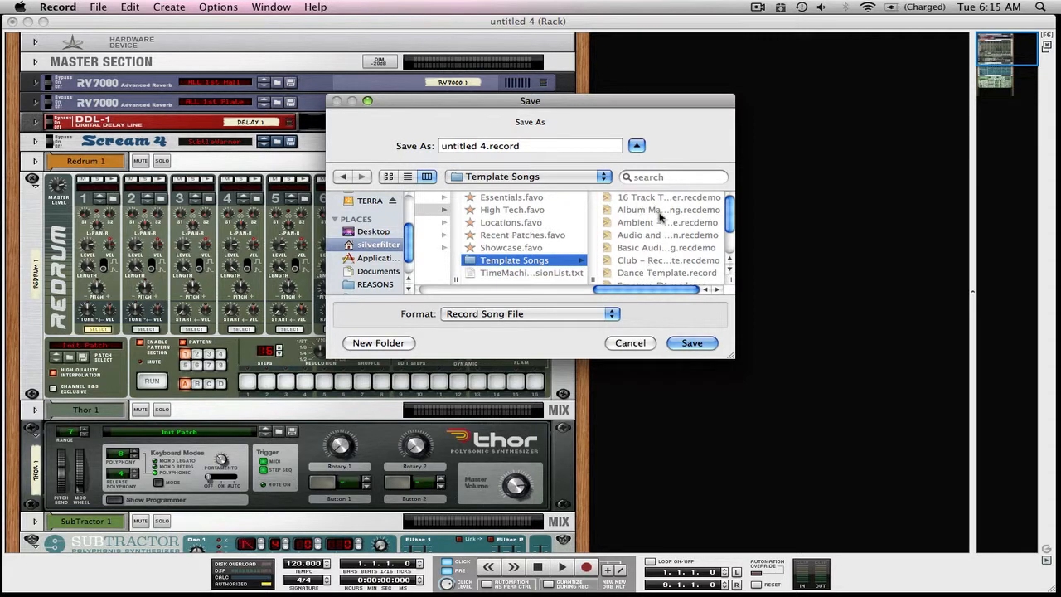
Select the Basic Audio Tracking template in Template Songs as the naming example
scroll(down, 3)
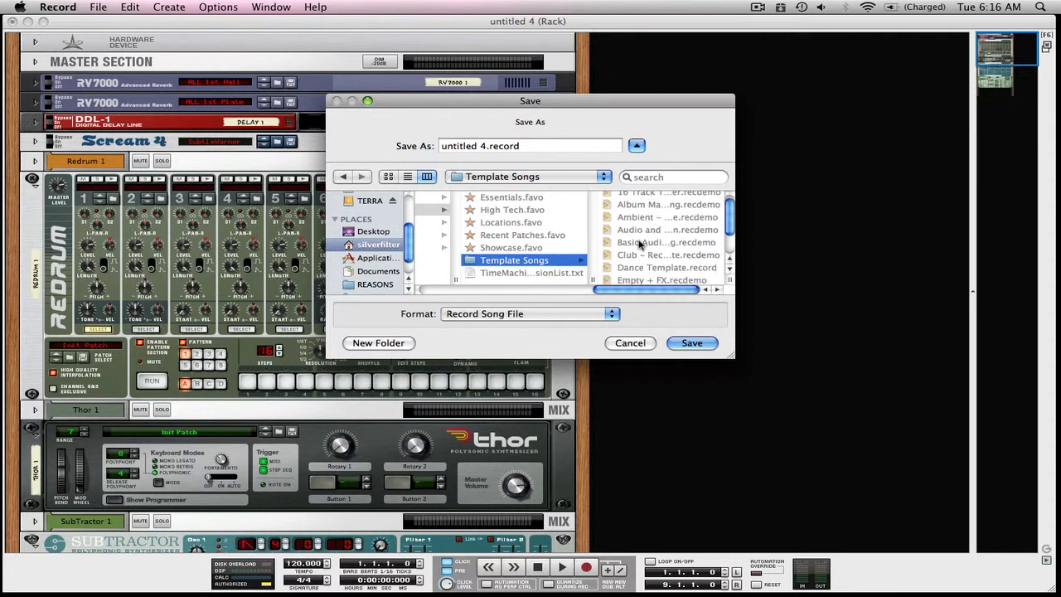
click(667, 242)
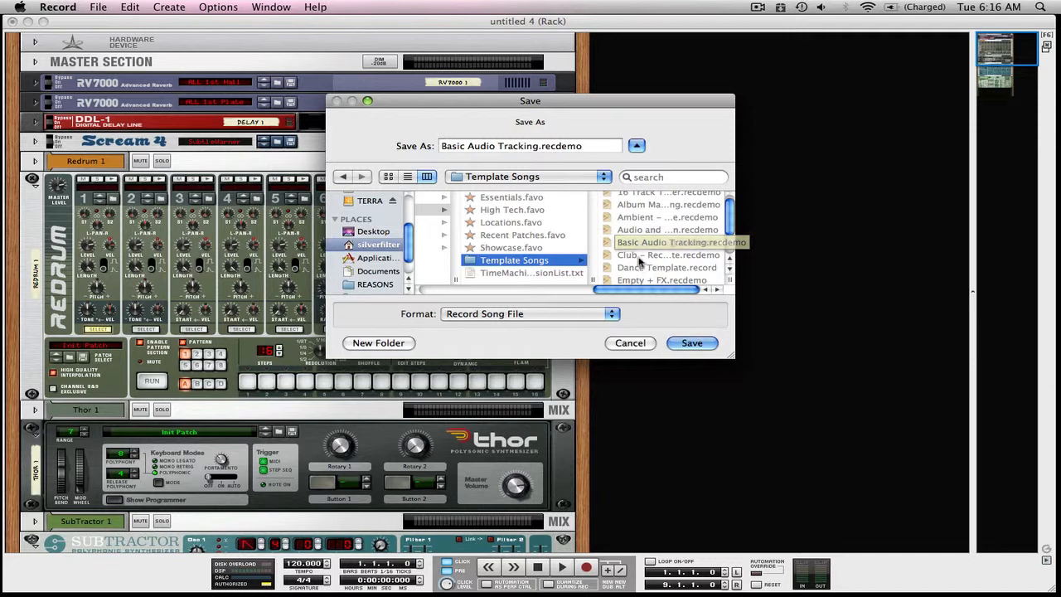
Save the rack song as Tutorial.recdemo in the Template Songs folder
click(669, 255)
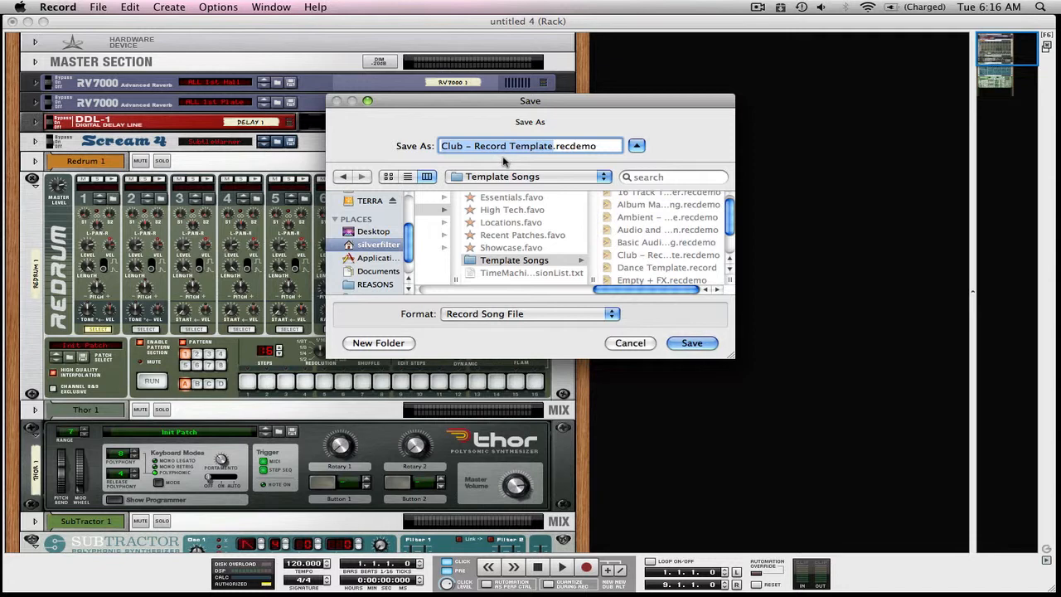
text(Tutorial.recdemo)
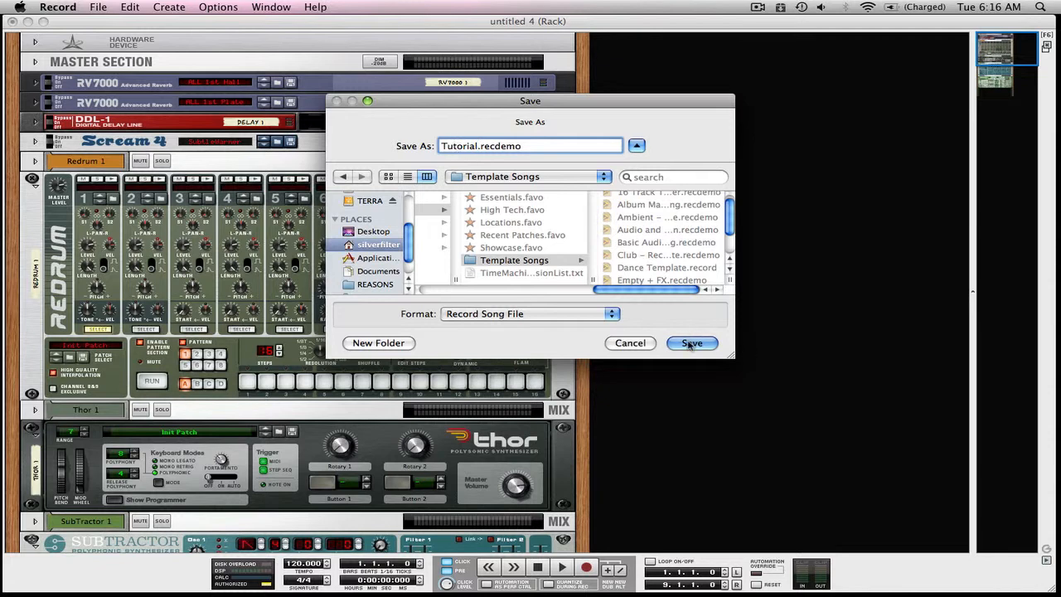
click(691, 341)
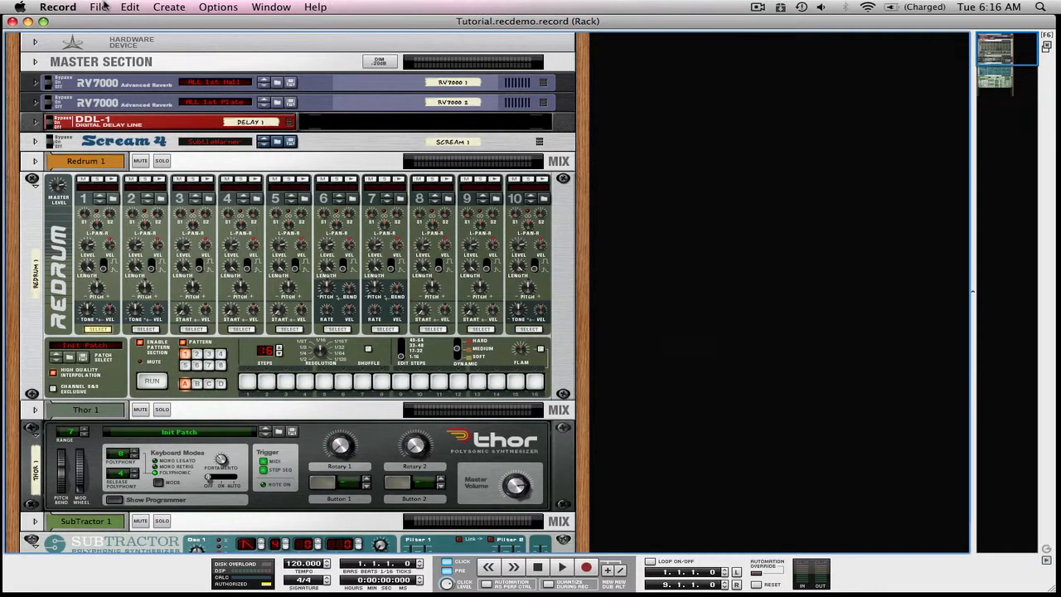
Confirm Tutorial.recdemo appears under New from Template, then close the Tutorial song
click(98, 7)
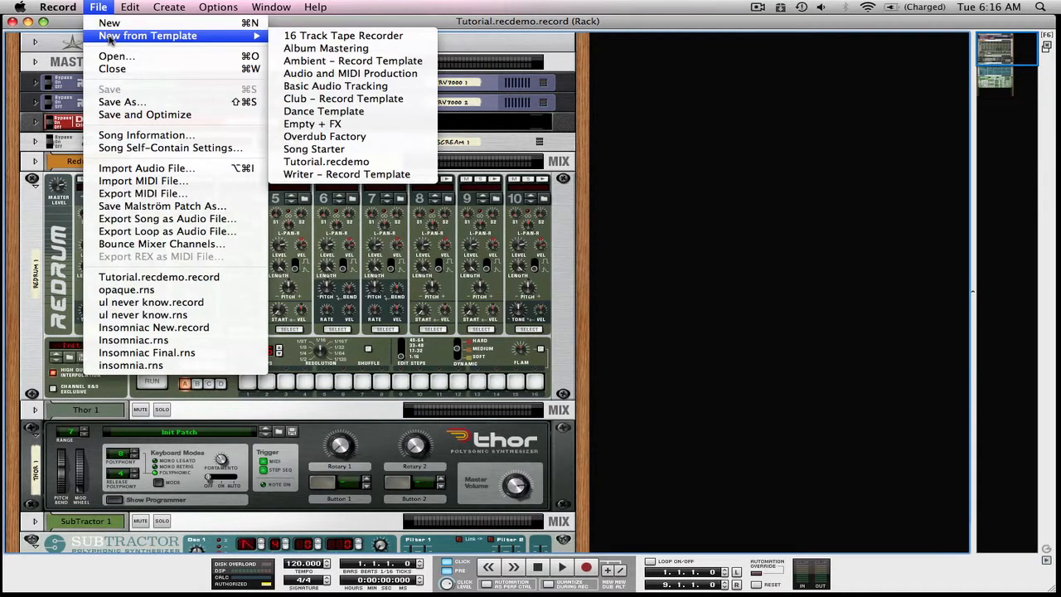
mouse_move(344, 35)
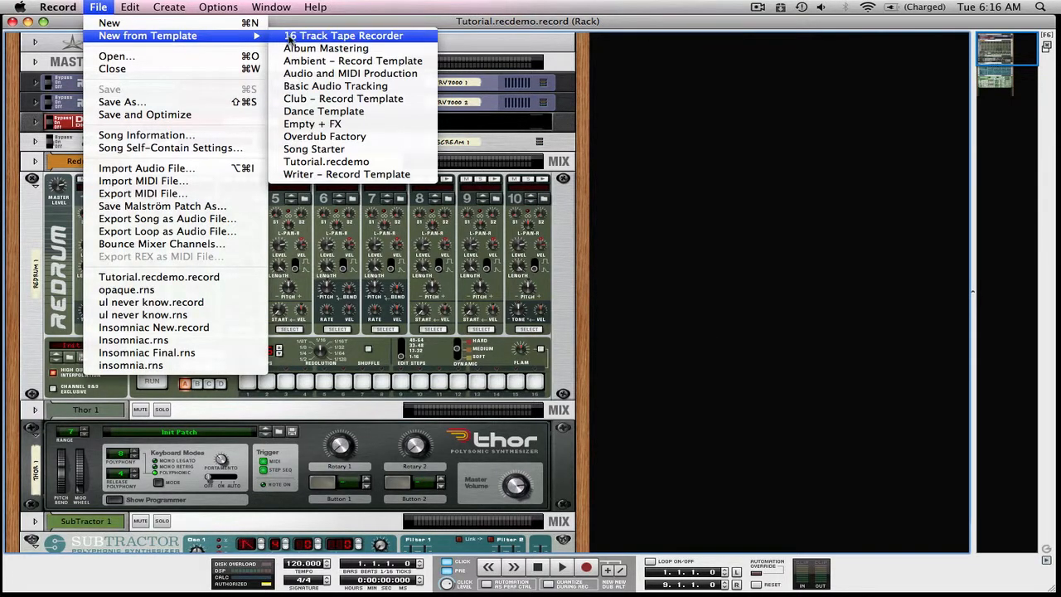
mouse_move(325, 161)
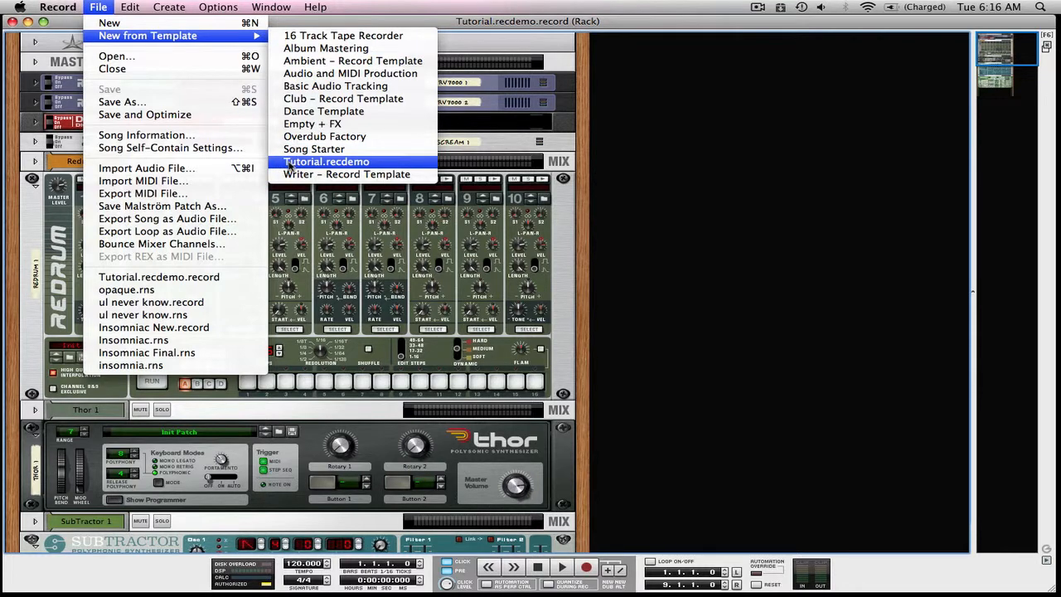
mouse_move(766, 236)
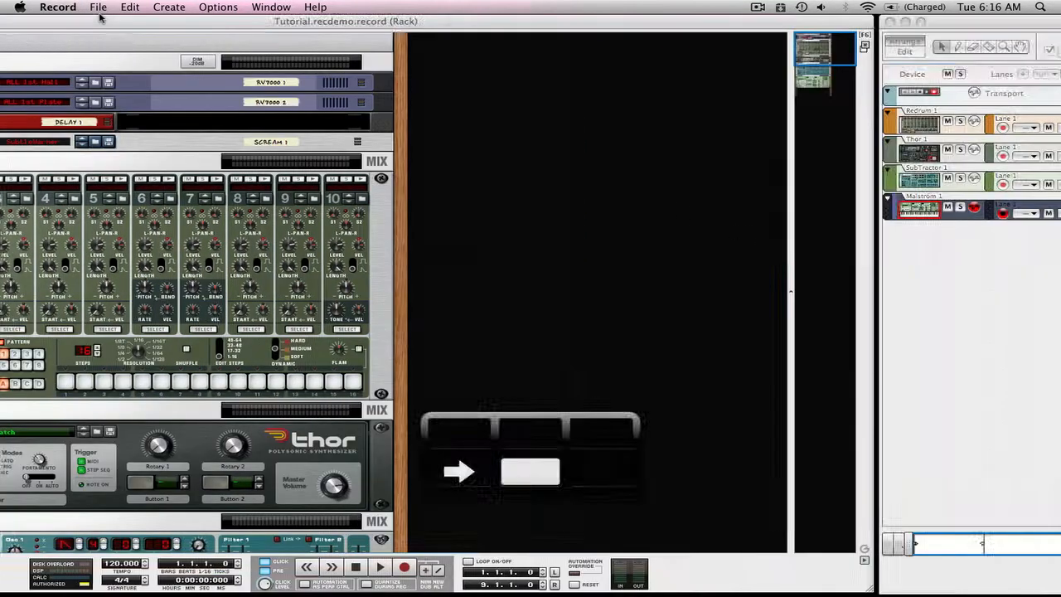
click(98, 7)
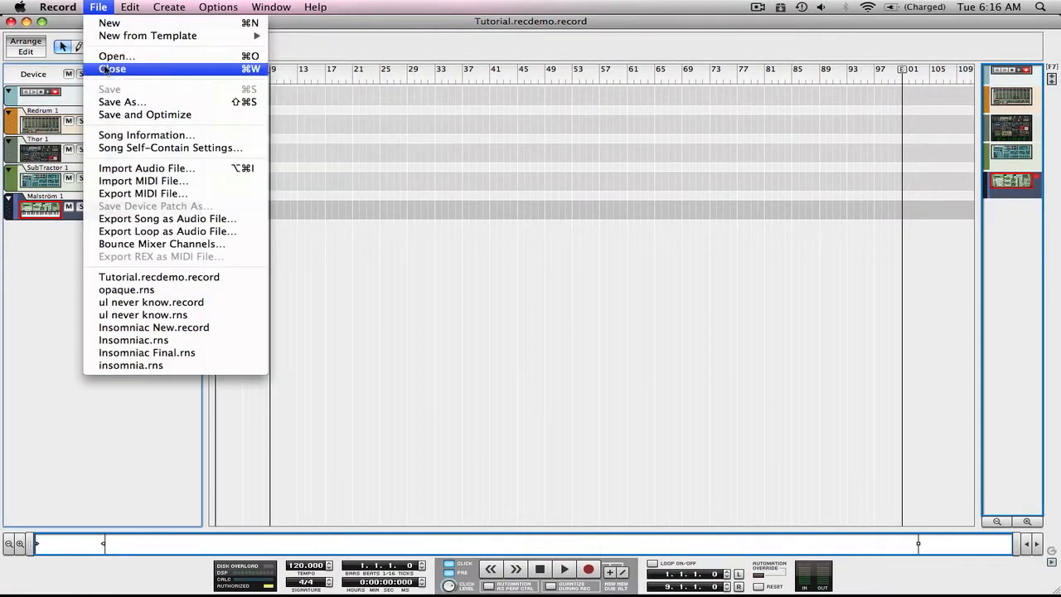
click(113, 69)
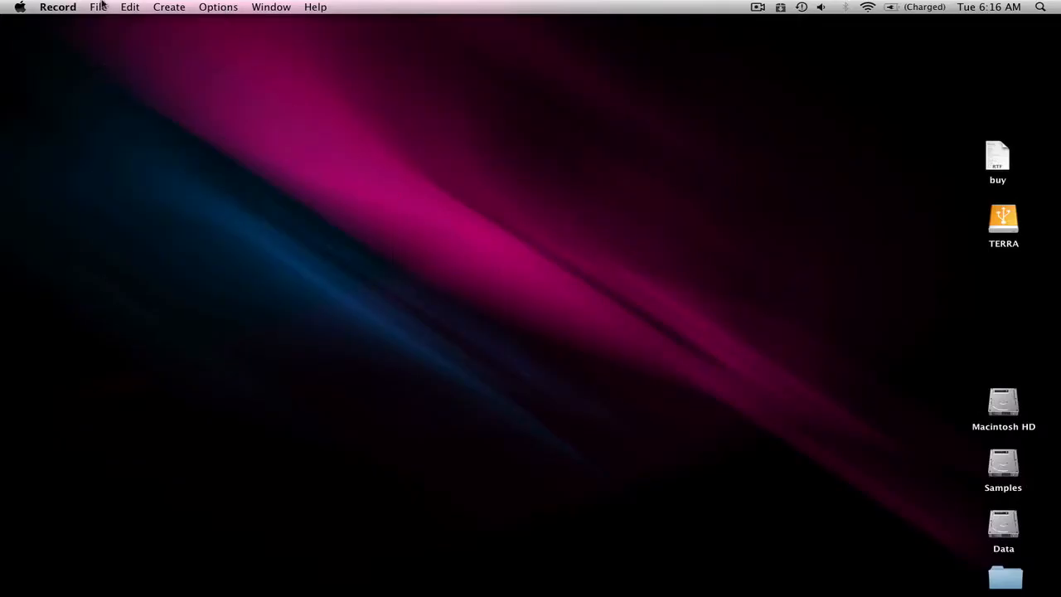
Start a new song from Tutorial.recdemo and scroll the rack to check its devices
click(98, 6)
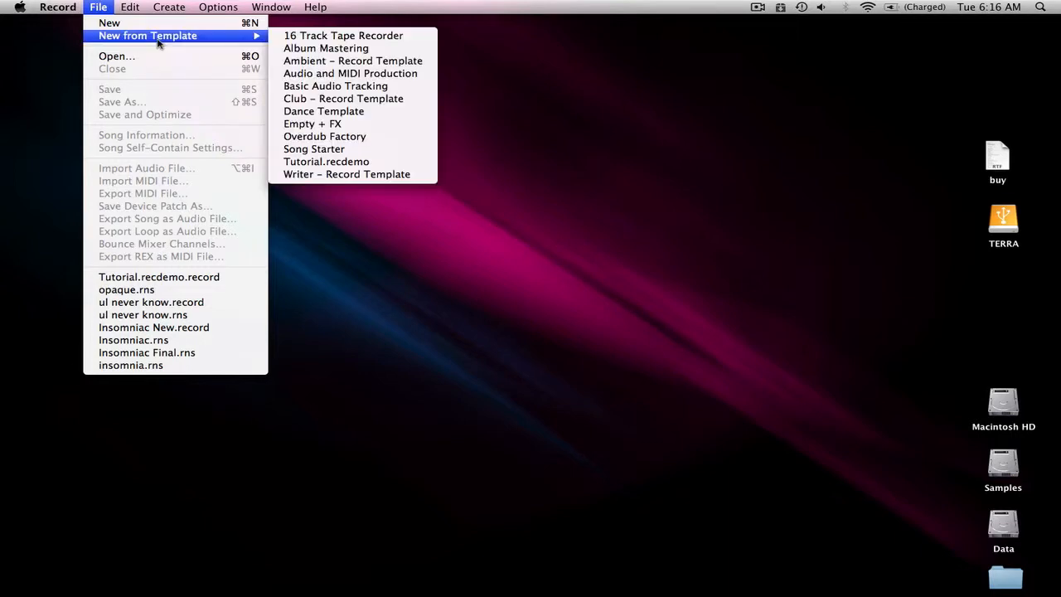
mouse_move(352, 35)
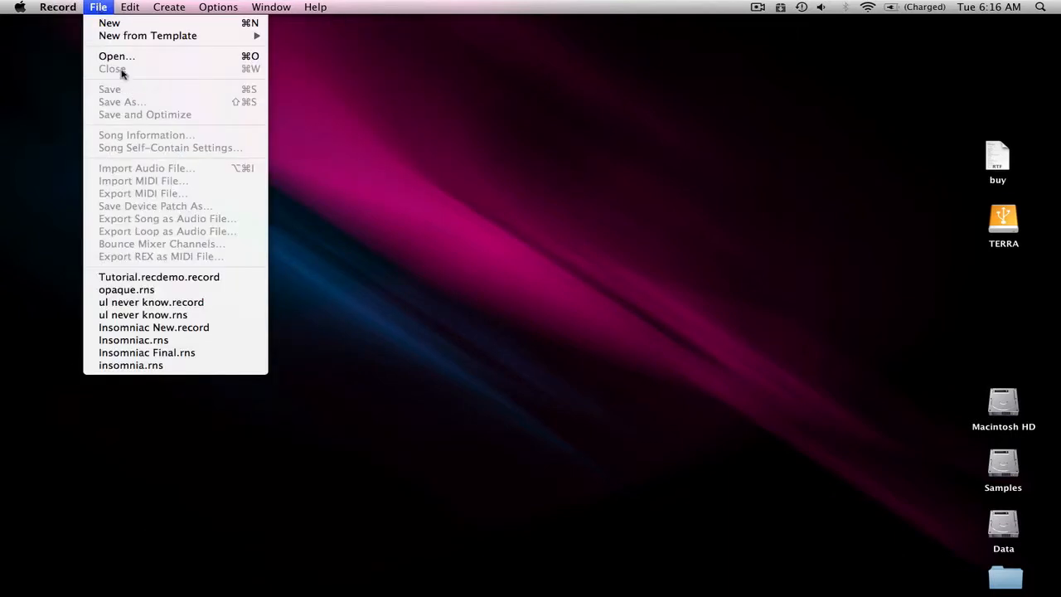
mouse_move(148, 37)
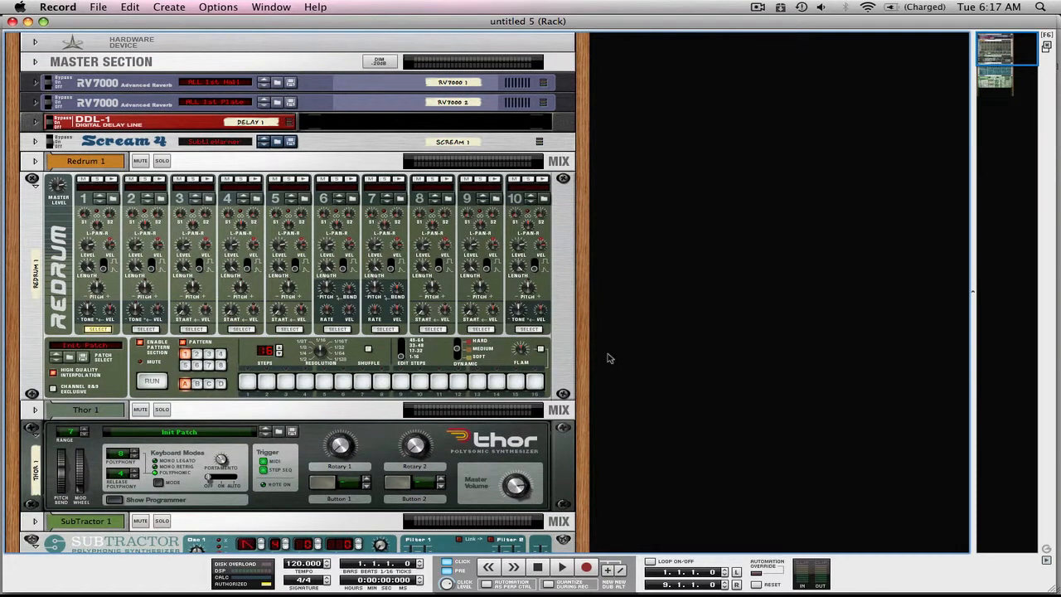
scroll(down, 3)
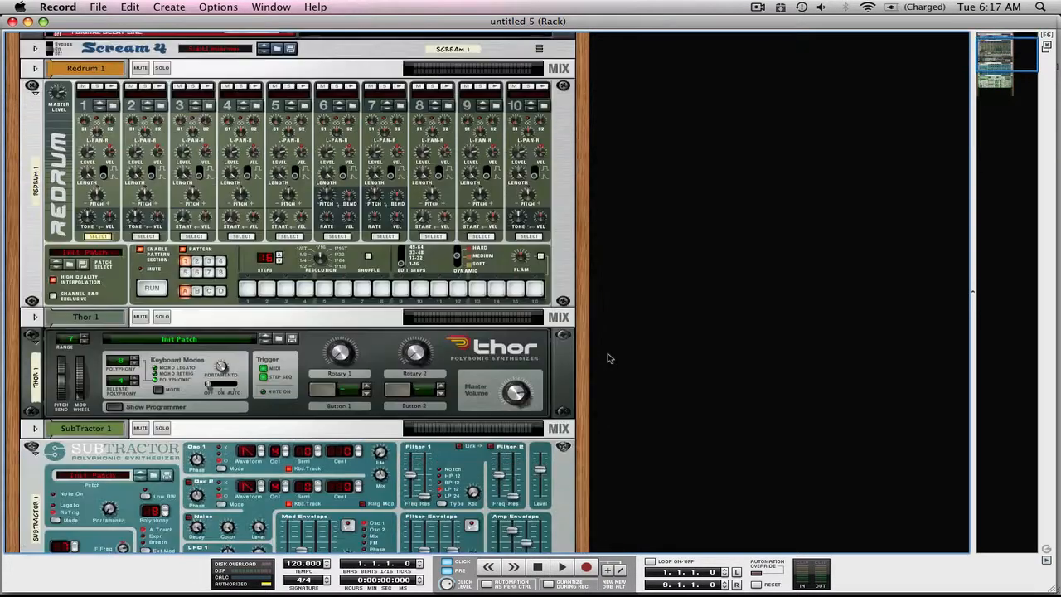